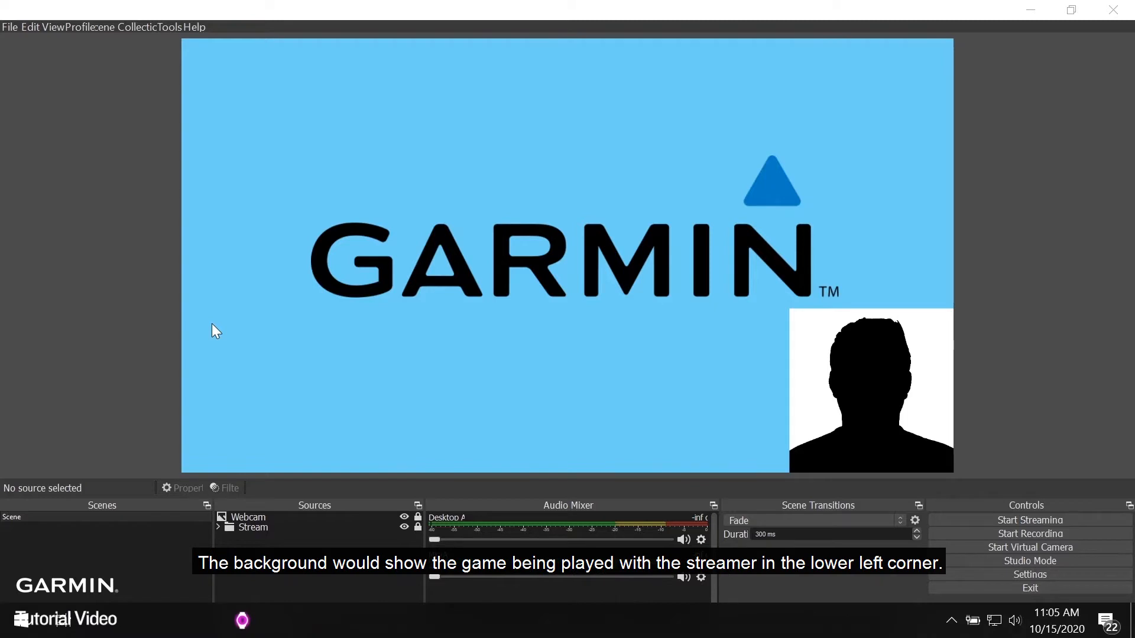
mouse_move(121, 308)
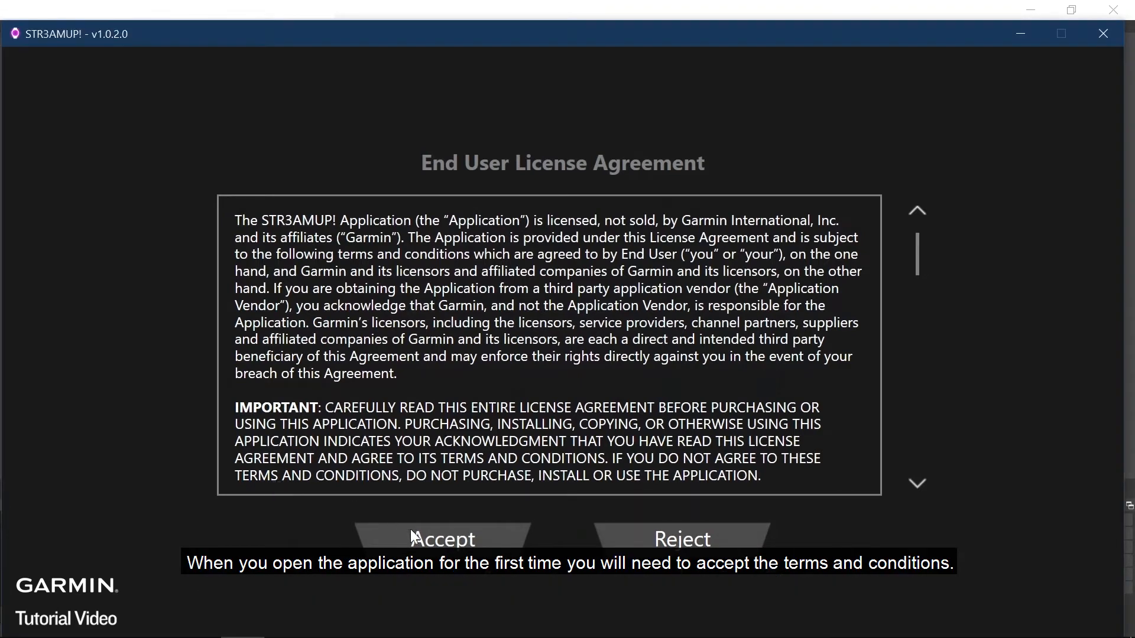
- Accept the EULA and connect to the Instinct Esports watch from Available Devices
left_click(441, 538)
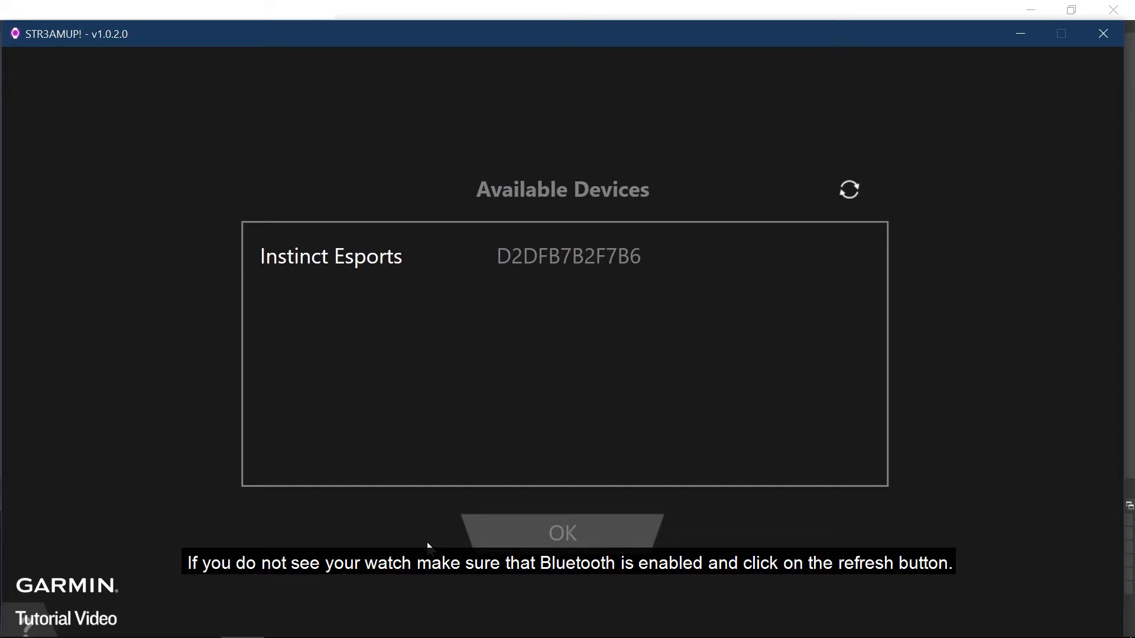
left_click(331, 256)
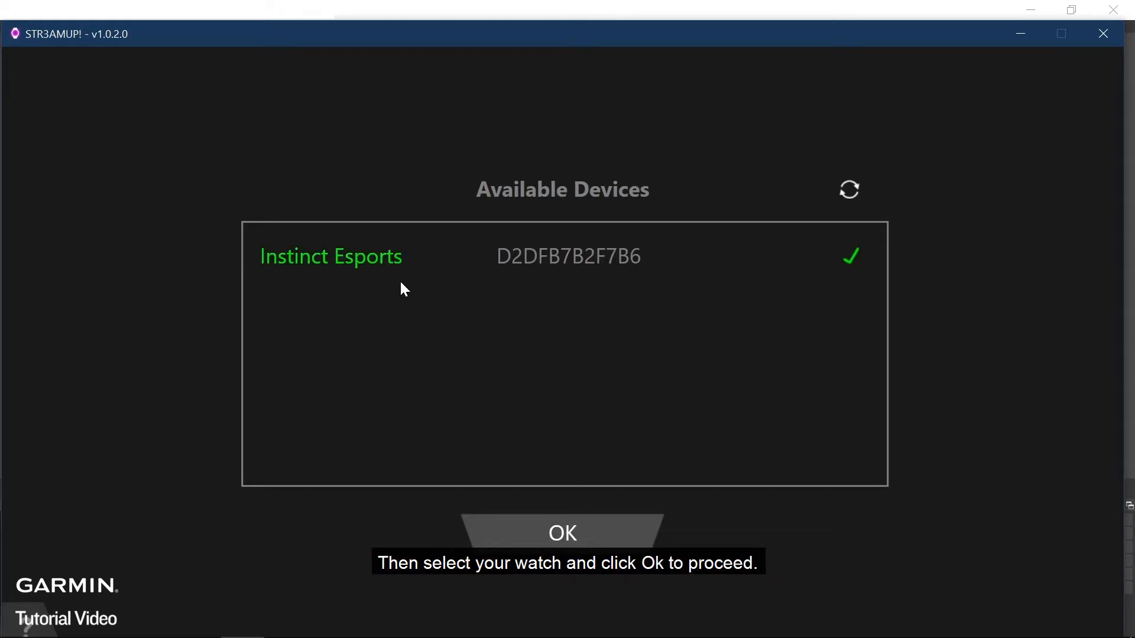
left_click(562, 533)
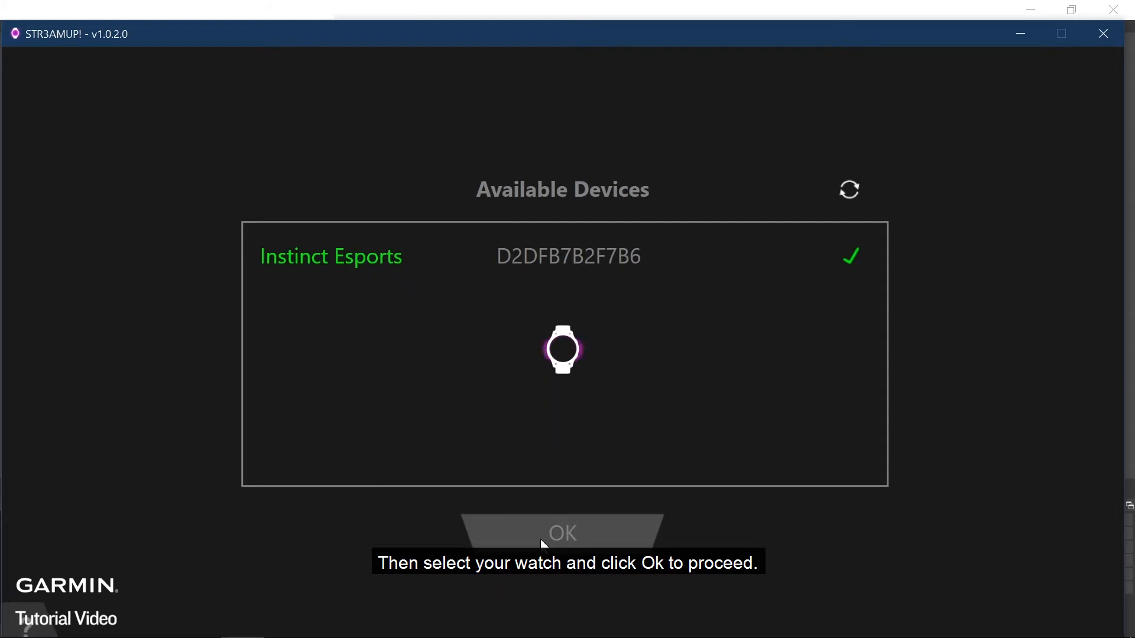
- Finish connecting, then deselect Body Battery so only heart rate and stress remain
left_click(562, 533)
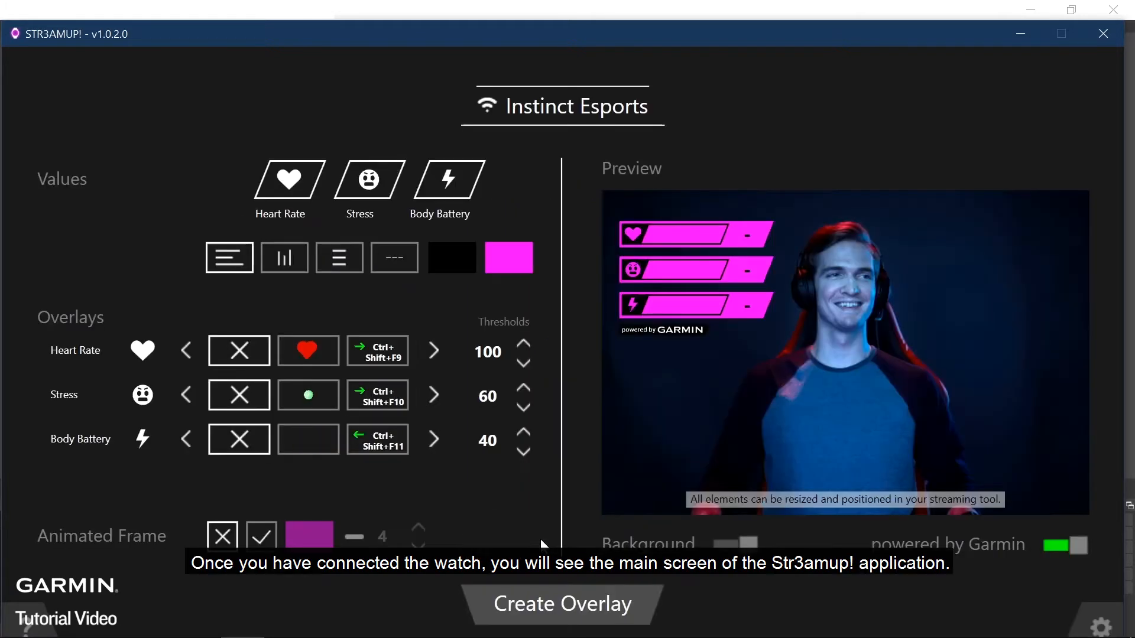
left_click(307, 351)
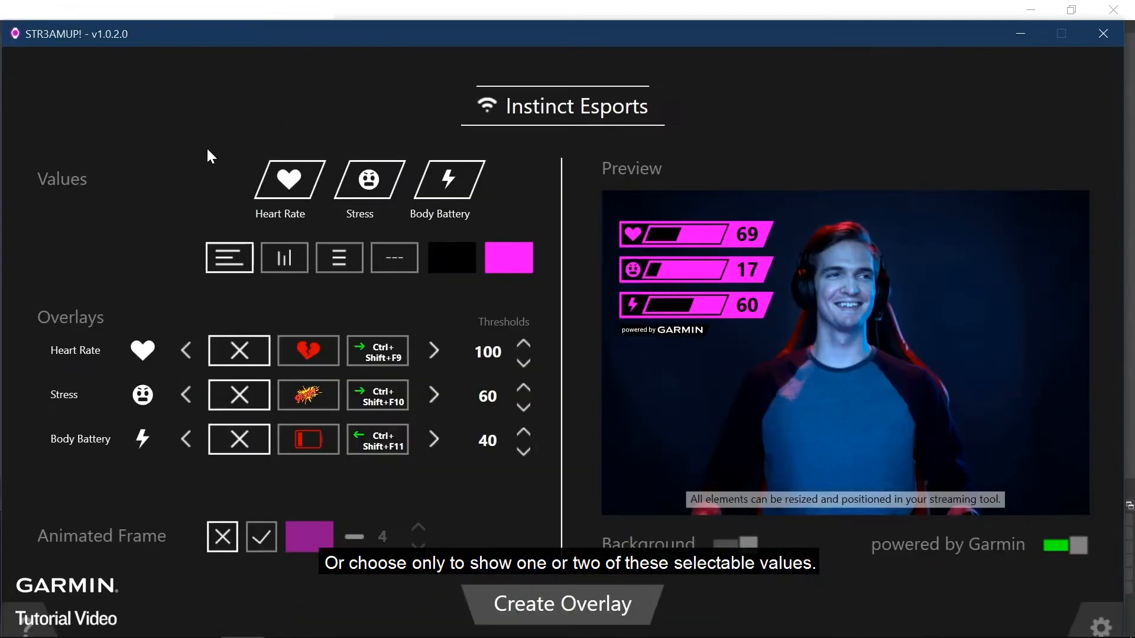
left_click(289, 180)
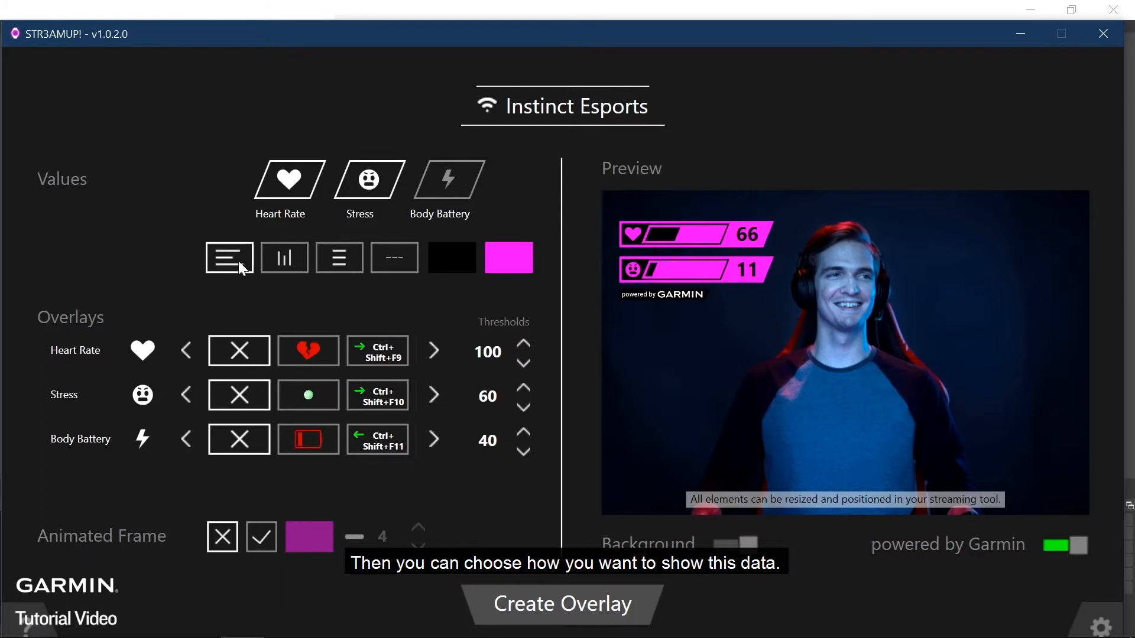
- Try the layouts and settle on the horizontal side-by-side badge layout
left_click(284, 257)
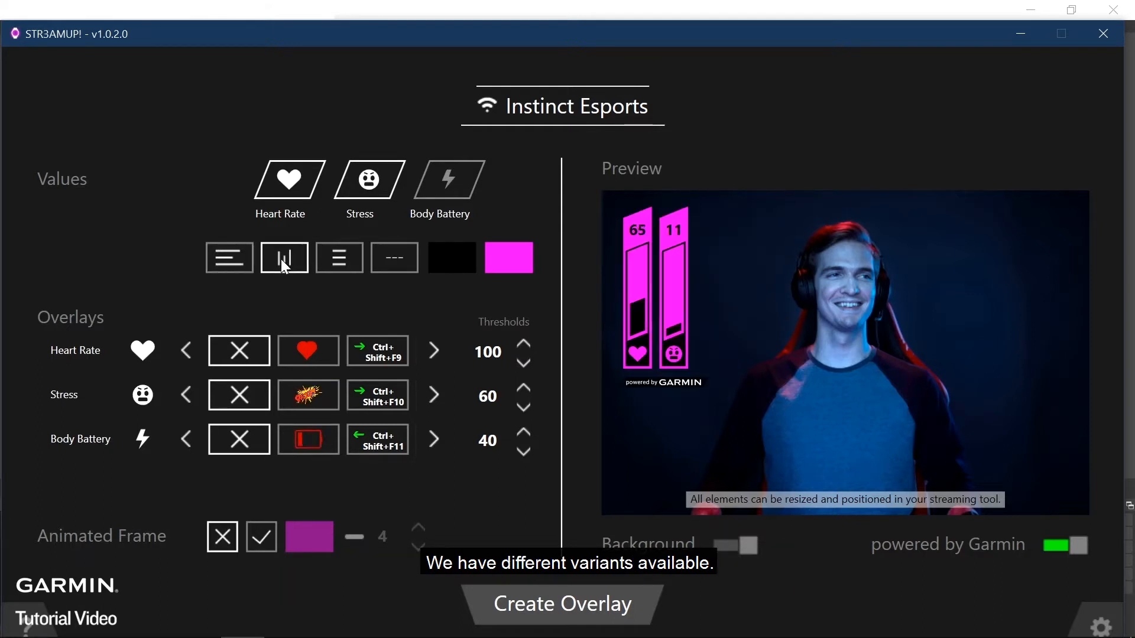
left_click(338, 257)
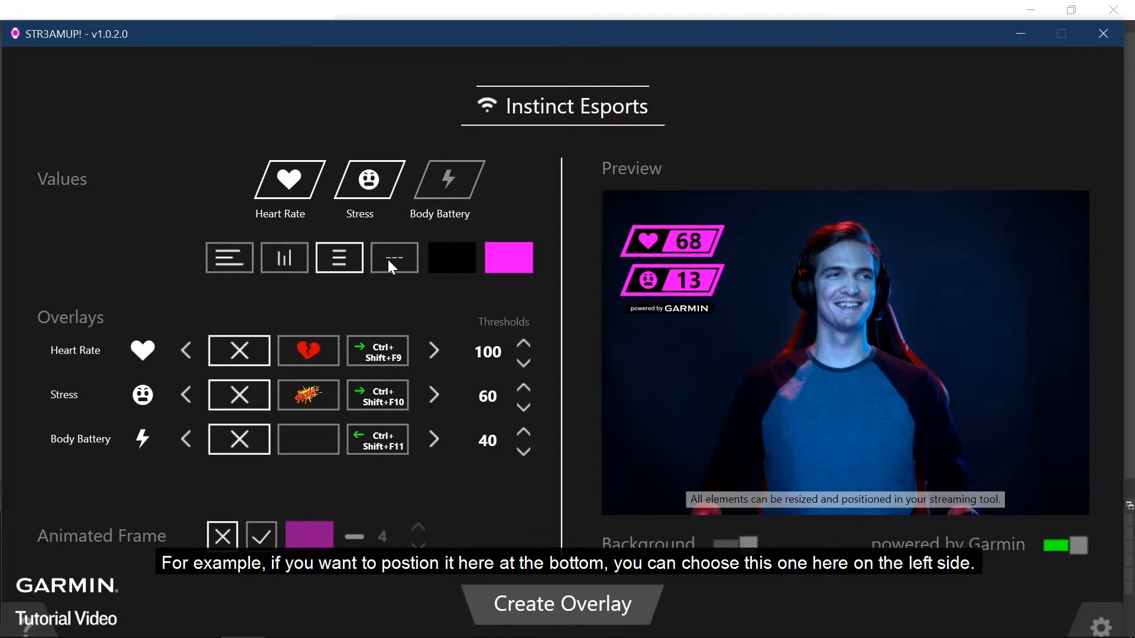
left_click(394, 258)
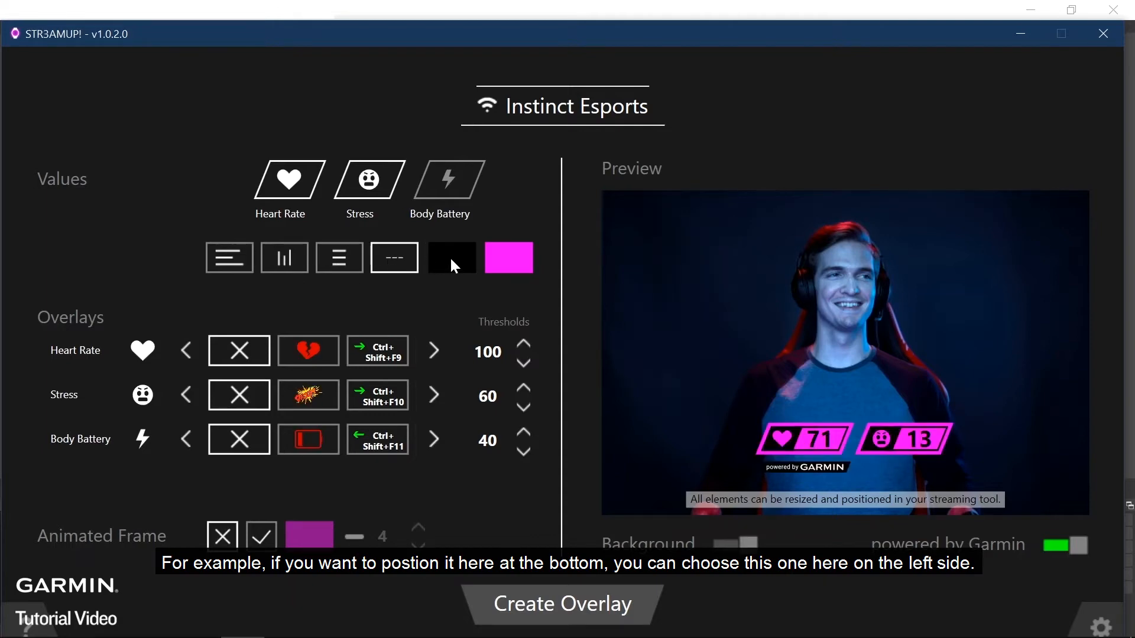
- Cycle the swatches to light grey text on a blue background and create the overlay
left_click(451, 258)
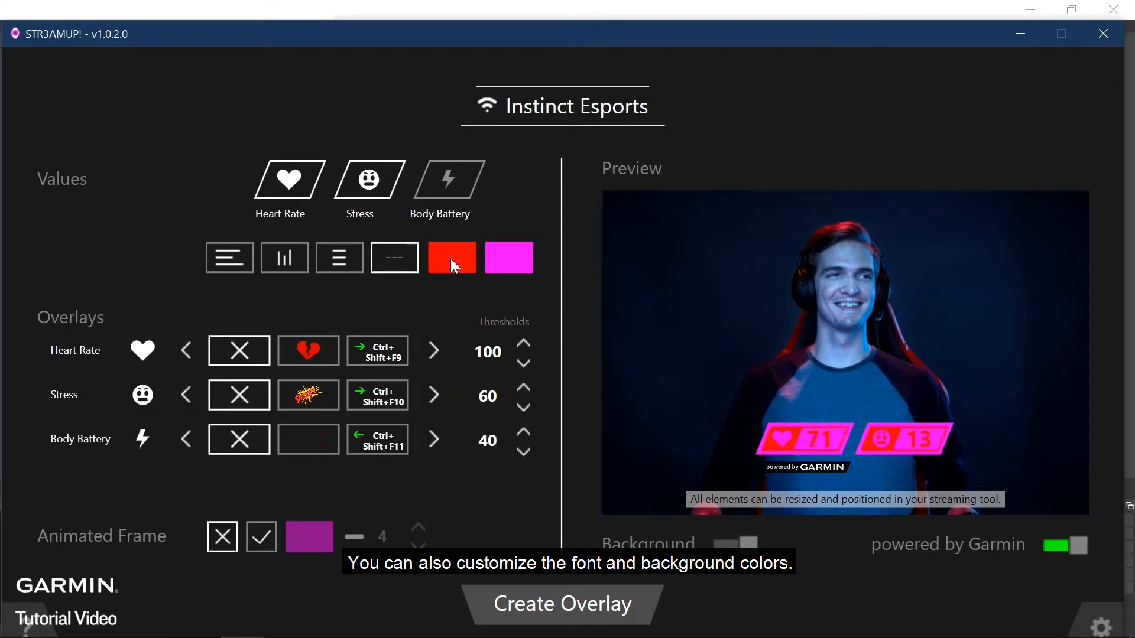
left_click(451, 258)
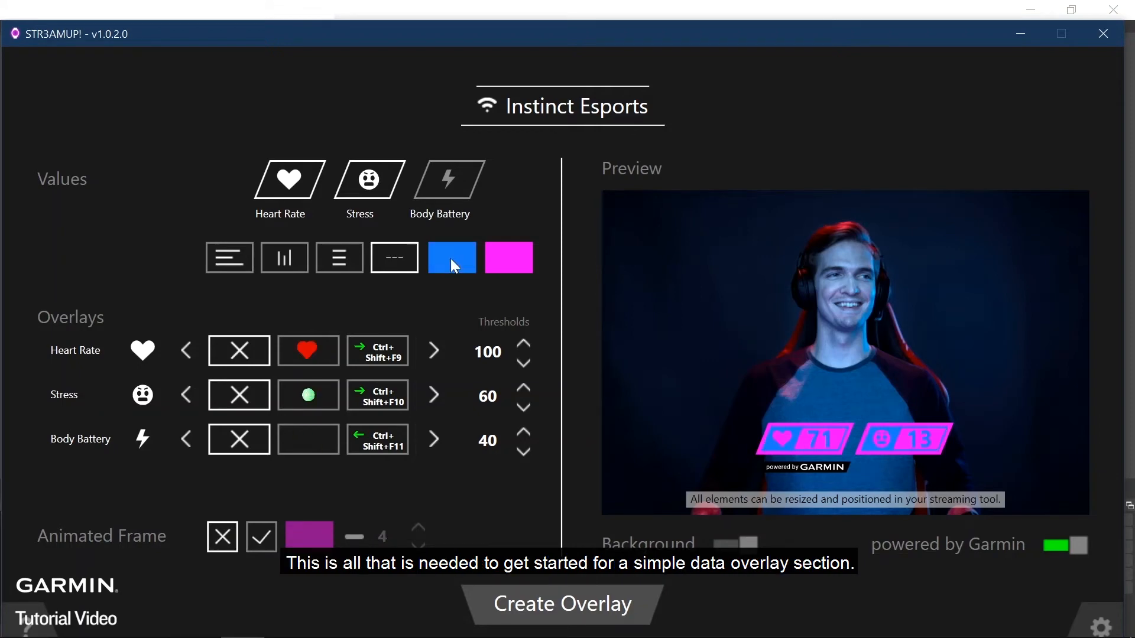
left_click(450, 257)
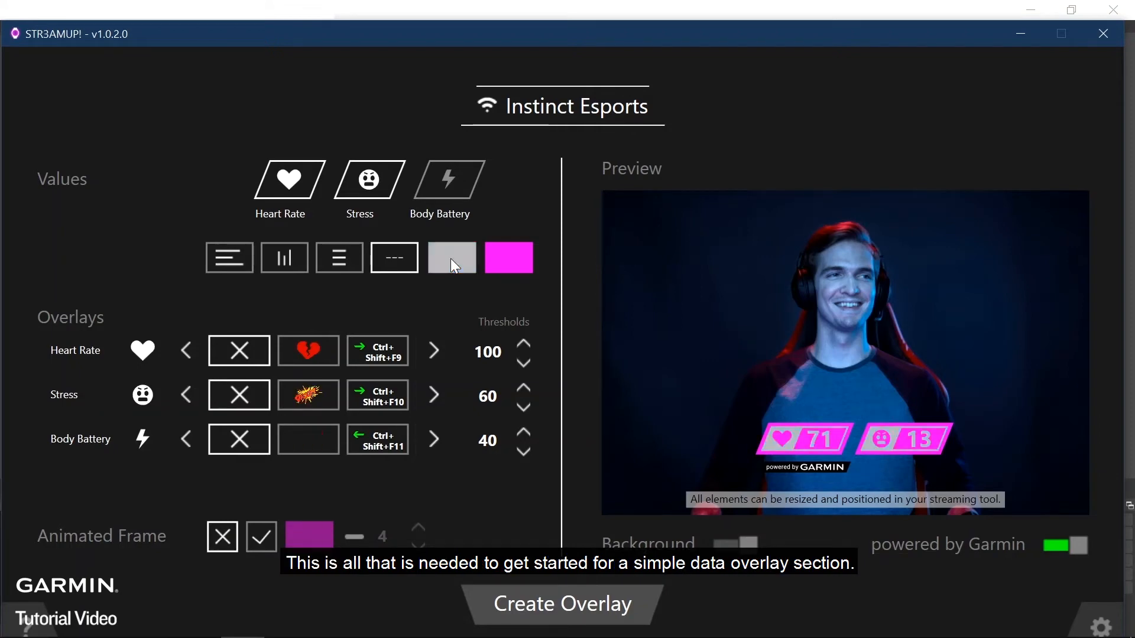
left_click(508, 258)
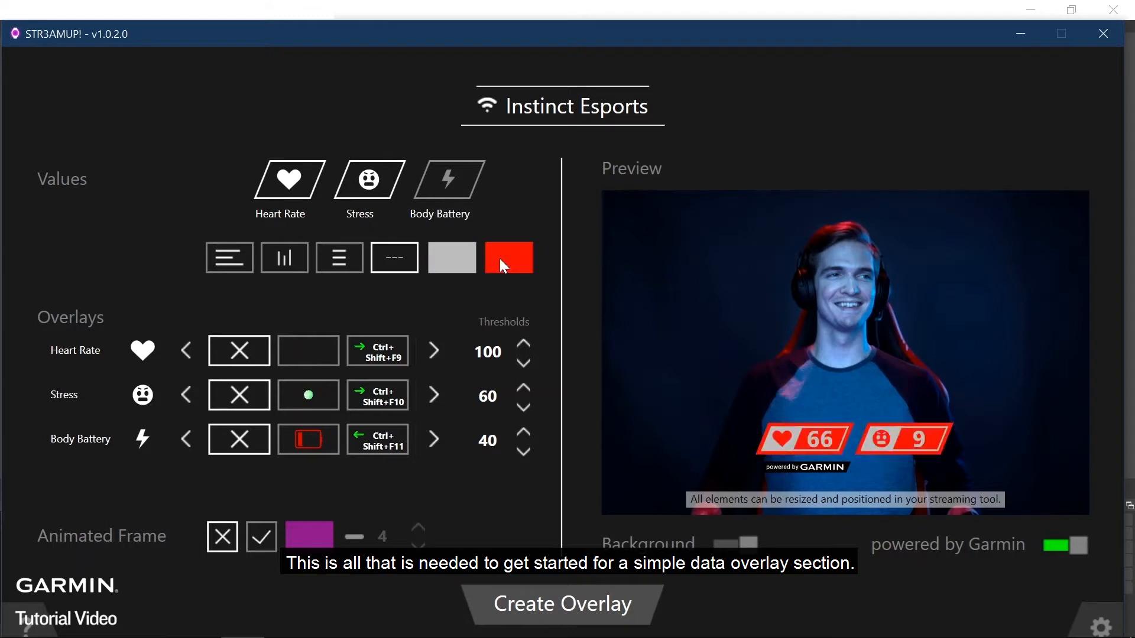
left_click(508, 257)
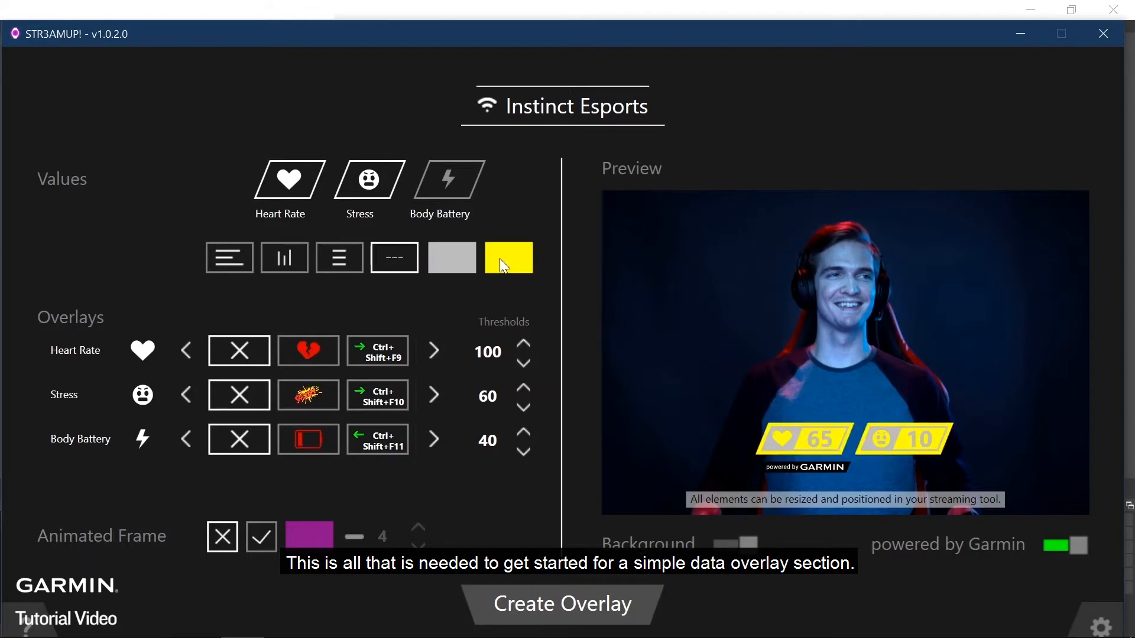
left_click(508, 258)
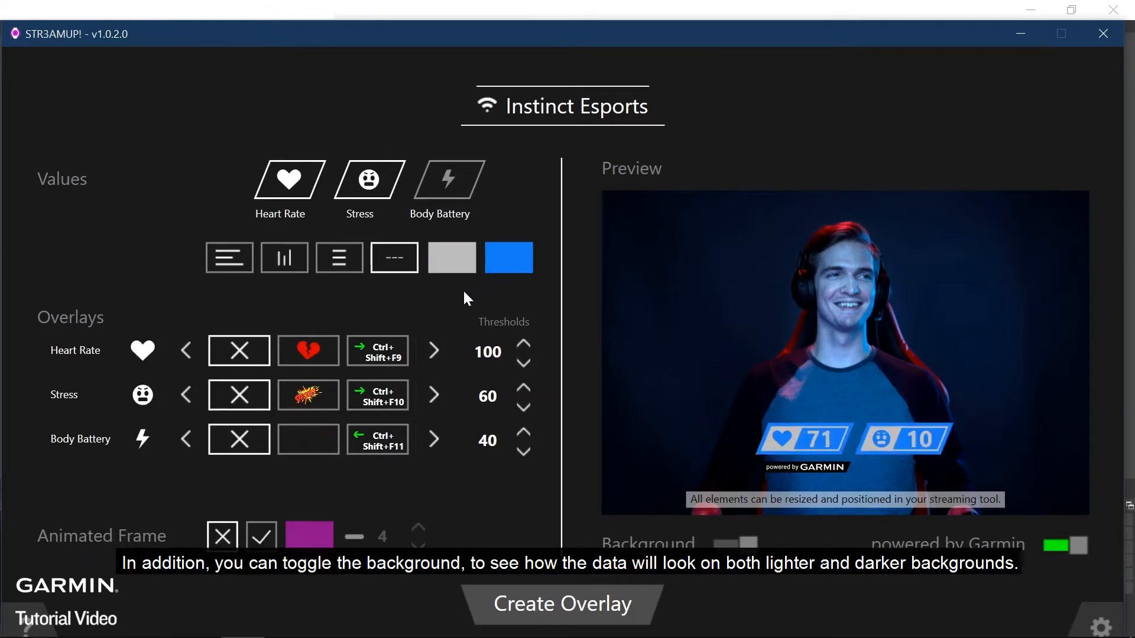
left_click(736, 544)
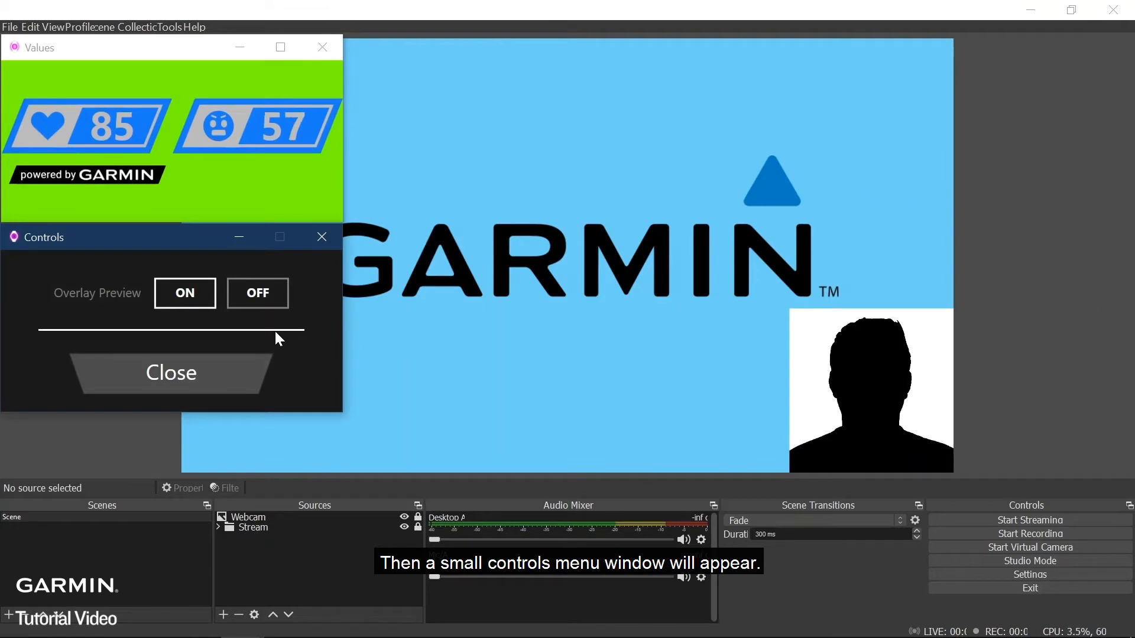
mouse_move(279, 376)
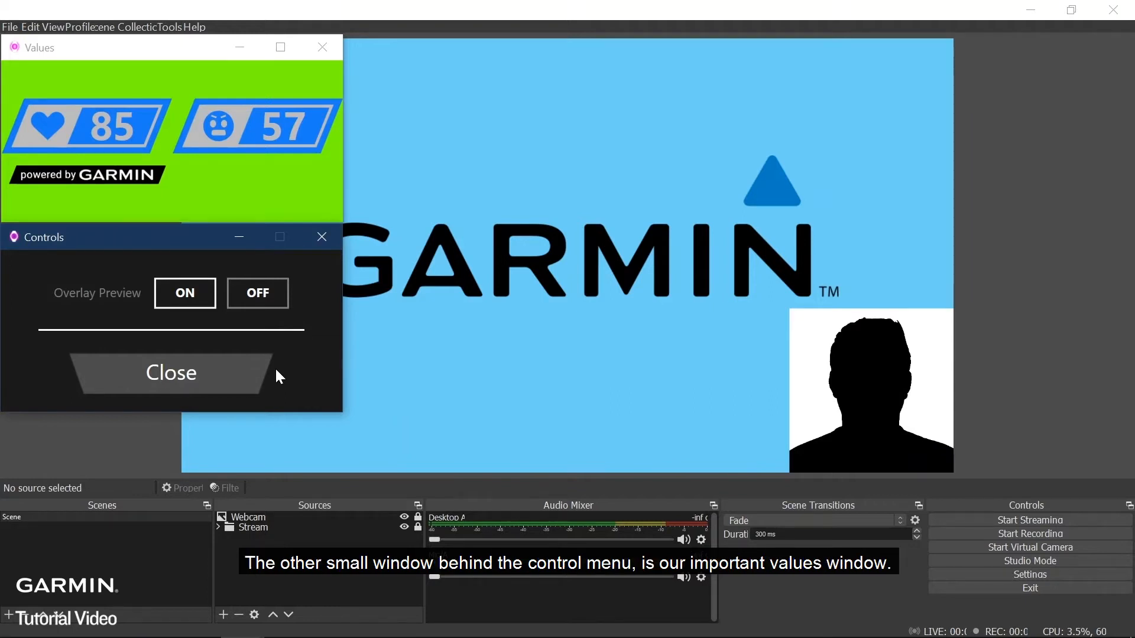
mouse_move(268, 175)
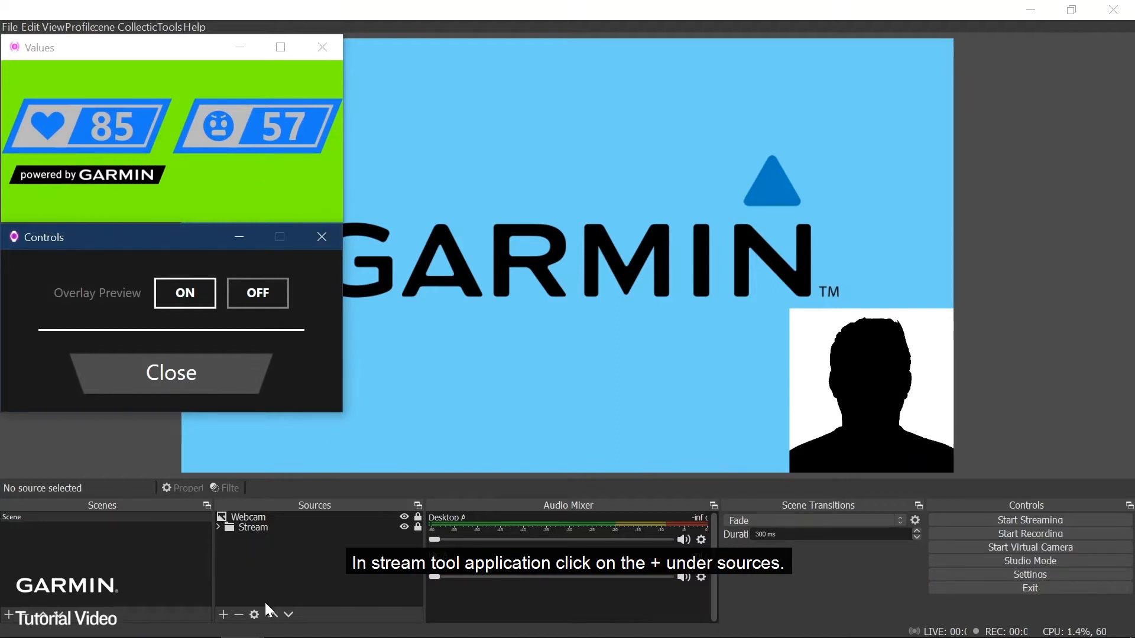
- Add a Window Capture source named 'Values' capturing the [STR3AMUP.exe]: Values window
left_click(223, 615)
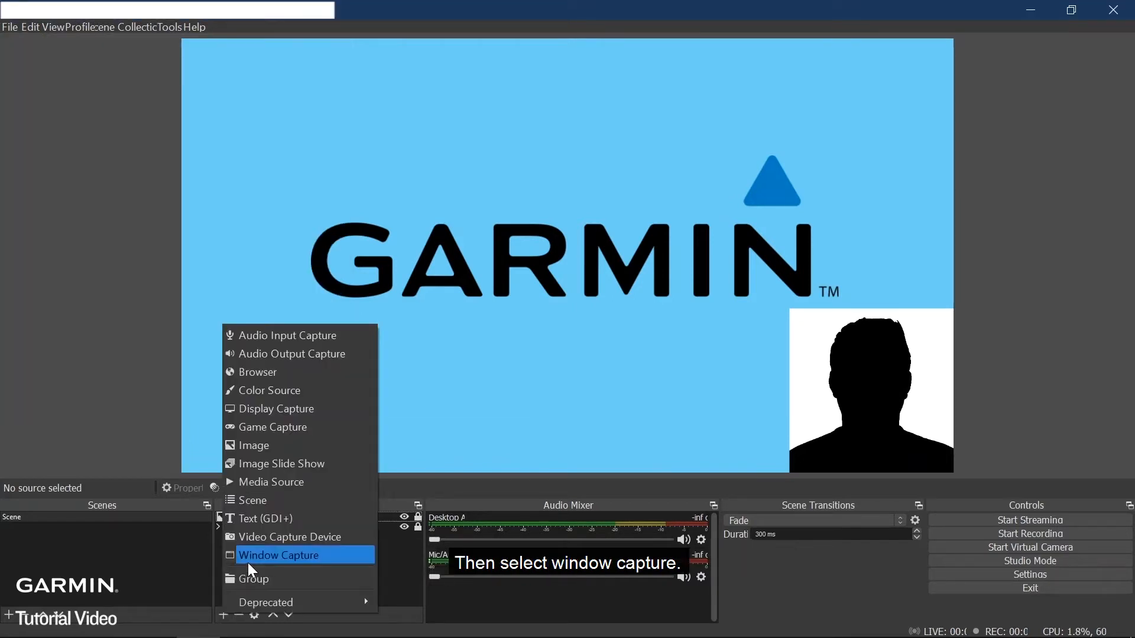
left_click(280, 555)
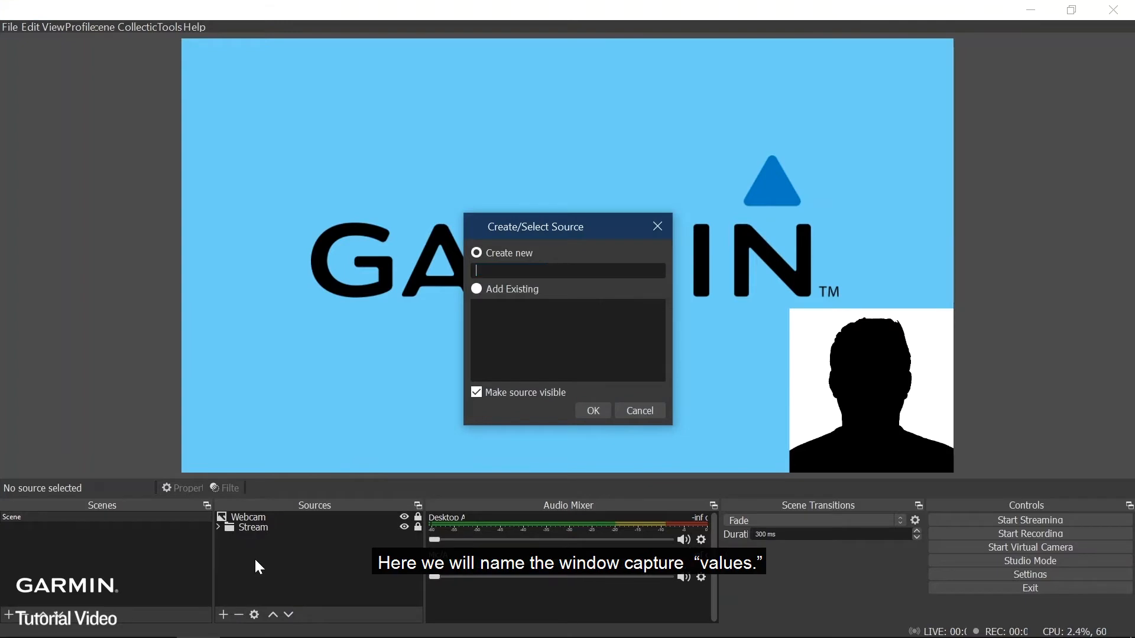
type("Values")
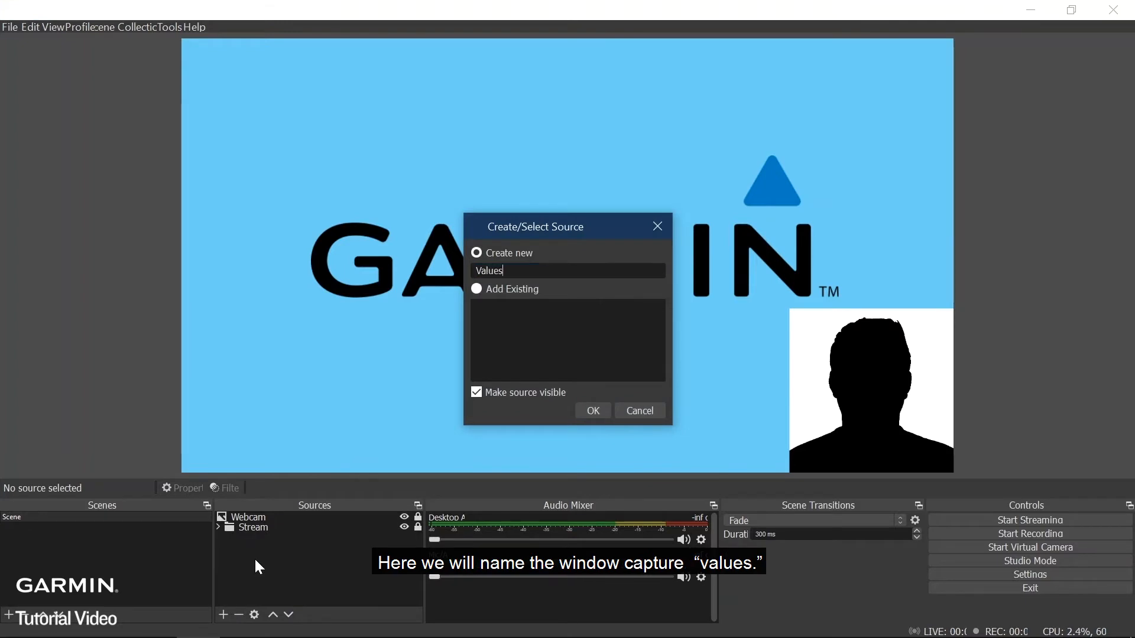
left_click(591, 410)
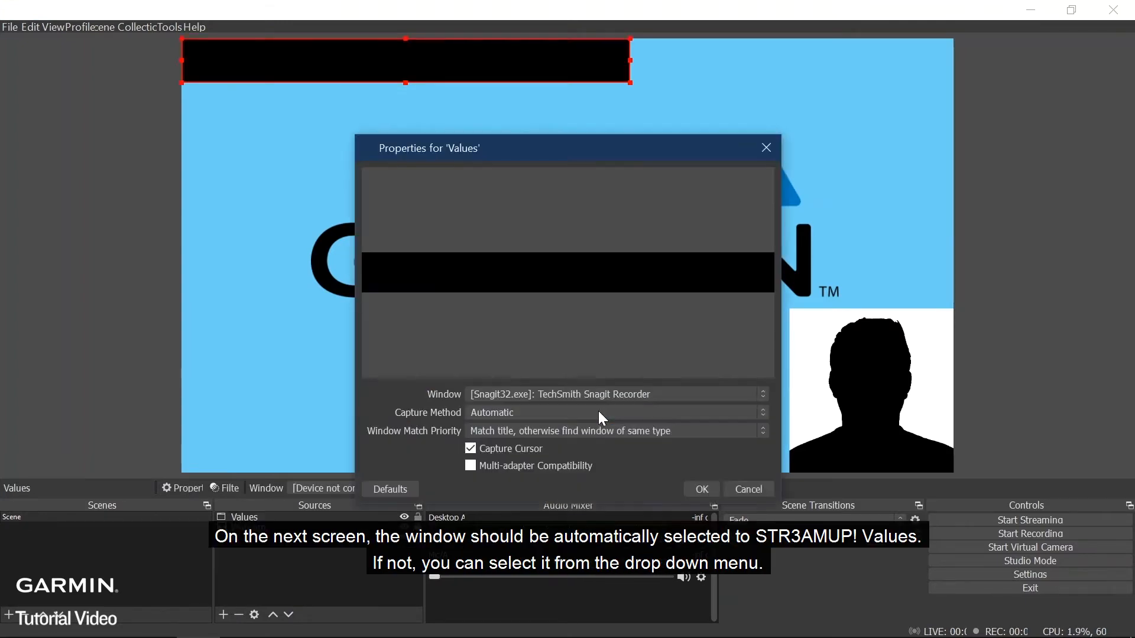
left_click(616, 394)
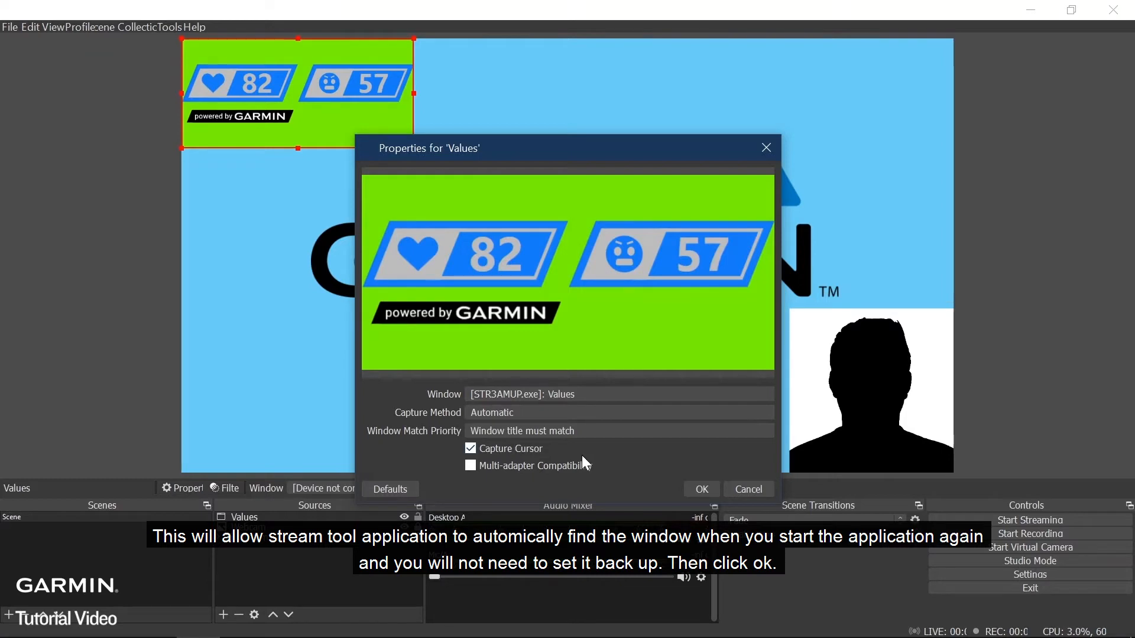
left_click(699, 489)
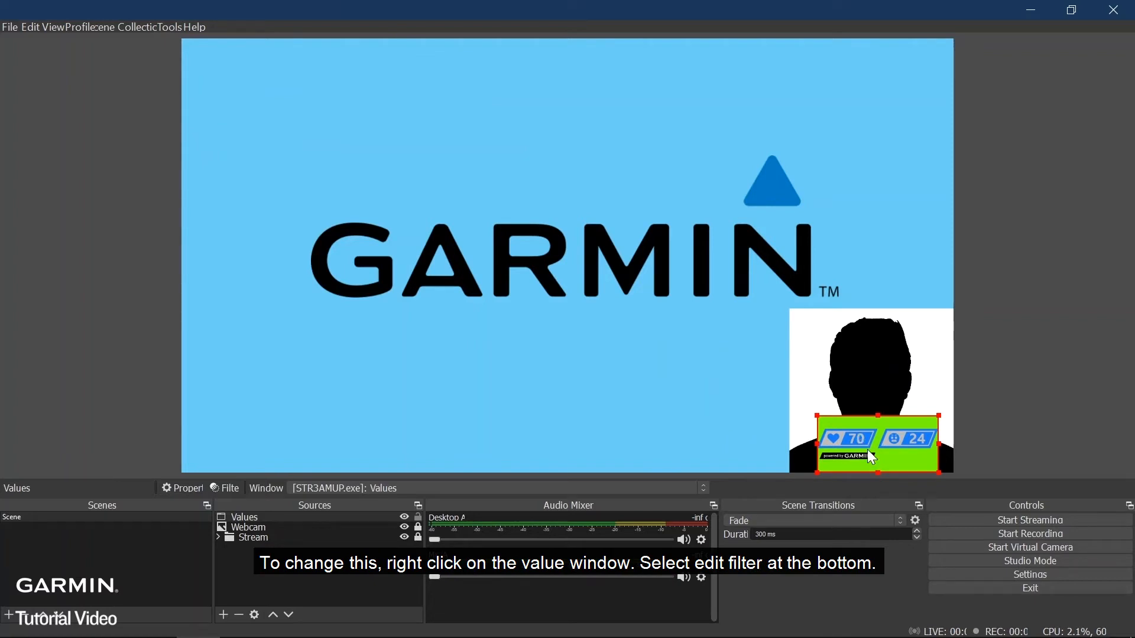
- Add a Chroma Key filter to the Values source
right_click(872, 454)
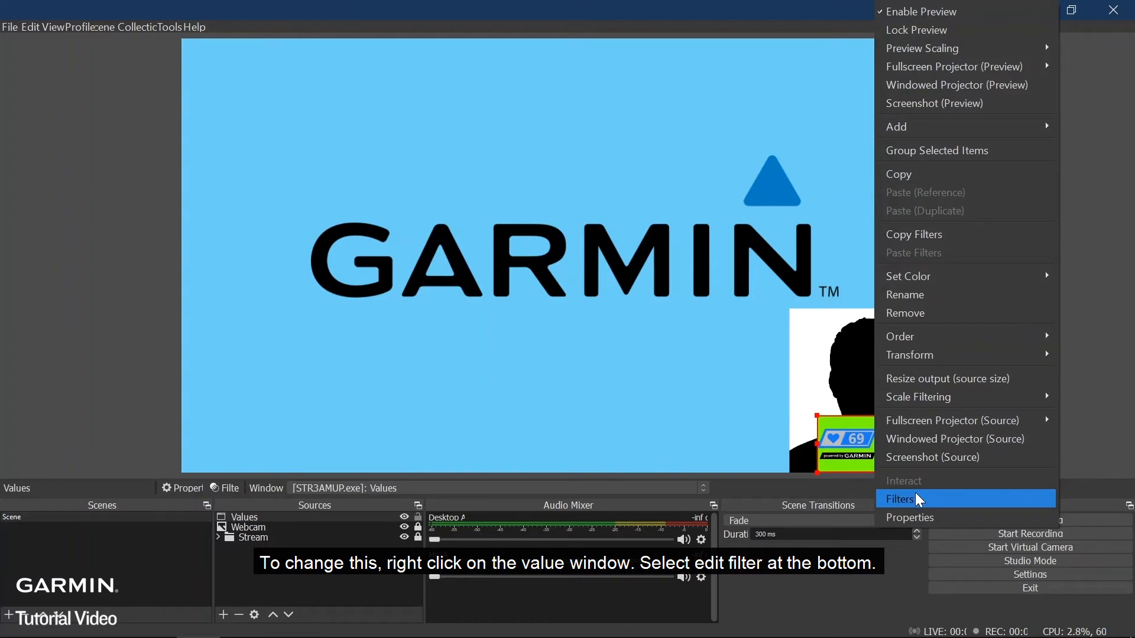
left_click(900, 499)
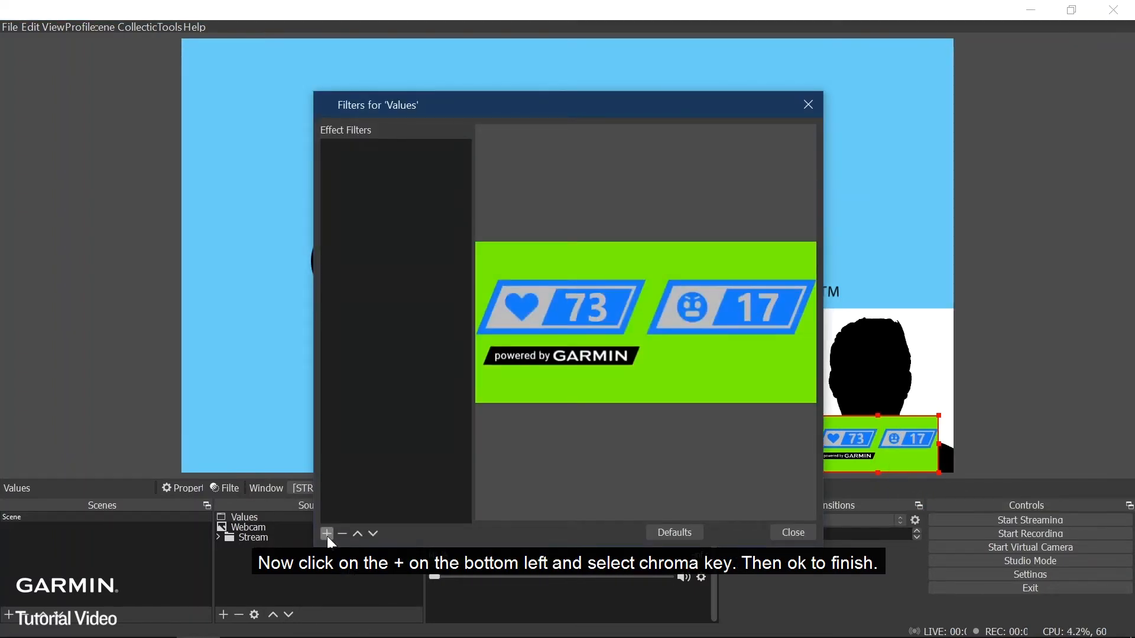
left_click(325, 534)
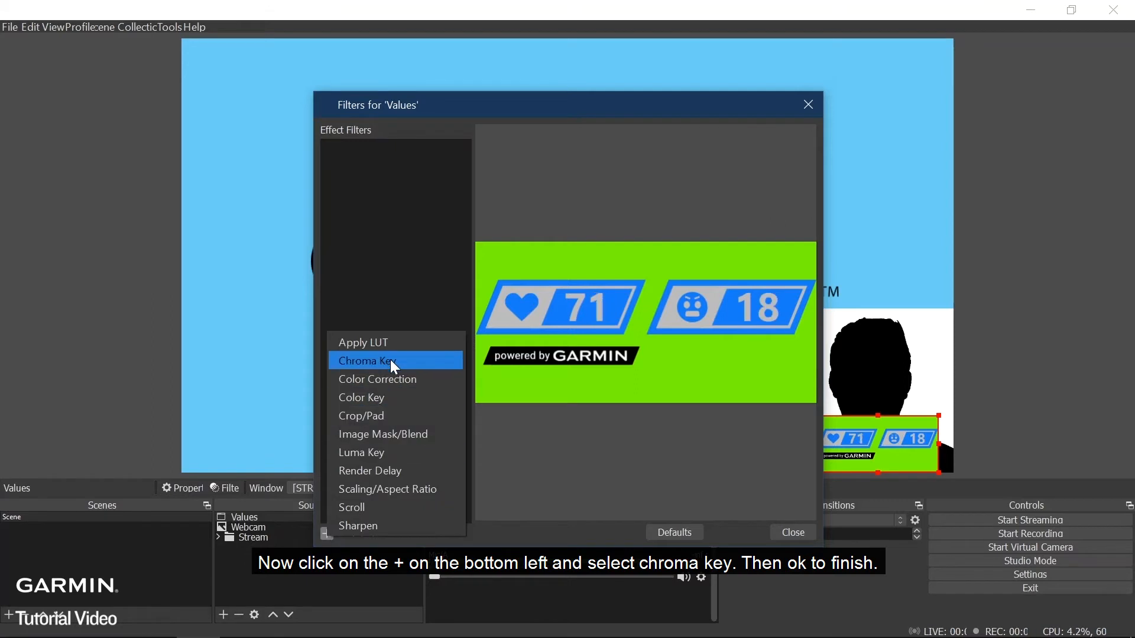
left_click(367, 360)
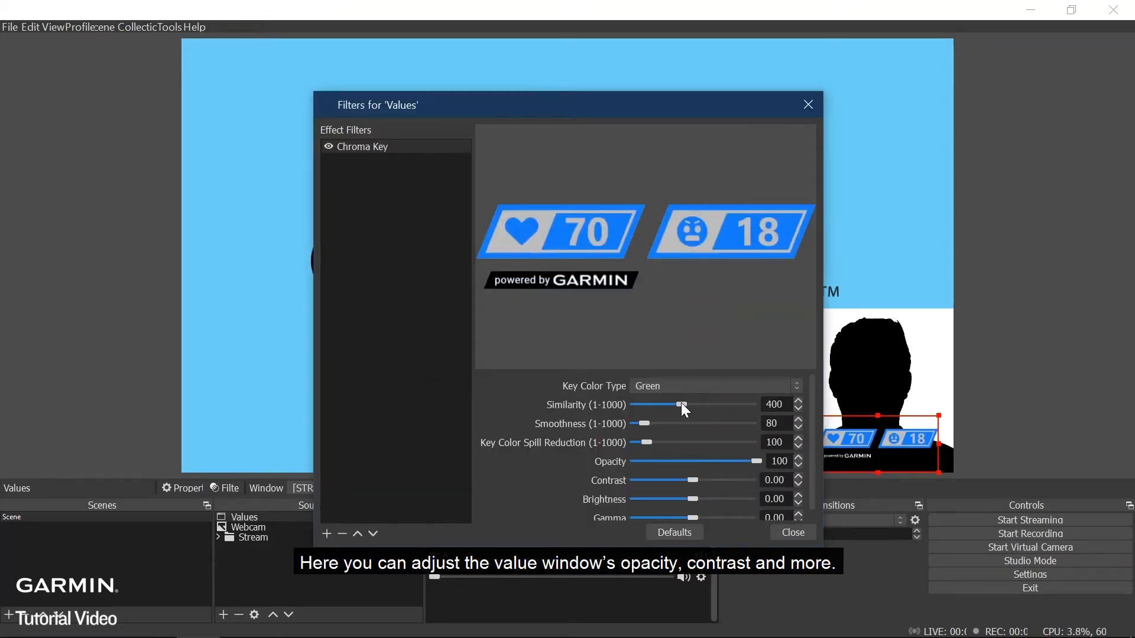
- Set the chroma key similarity to 225 and lower brightness to about -0.11
left_click_drag(680, 404, 658, 404)
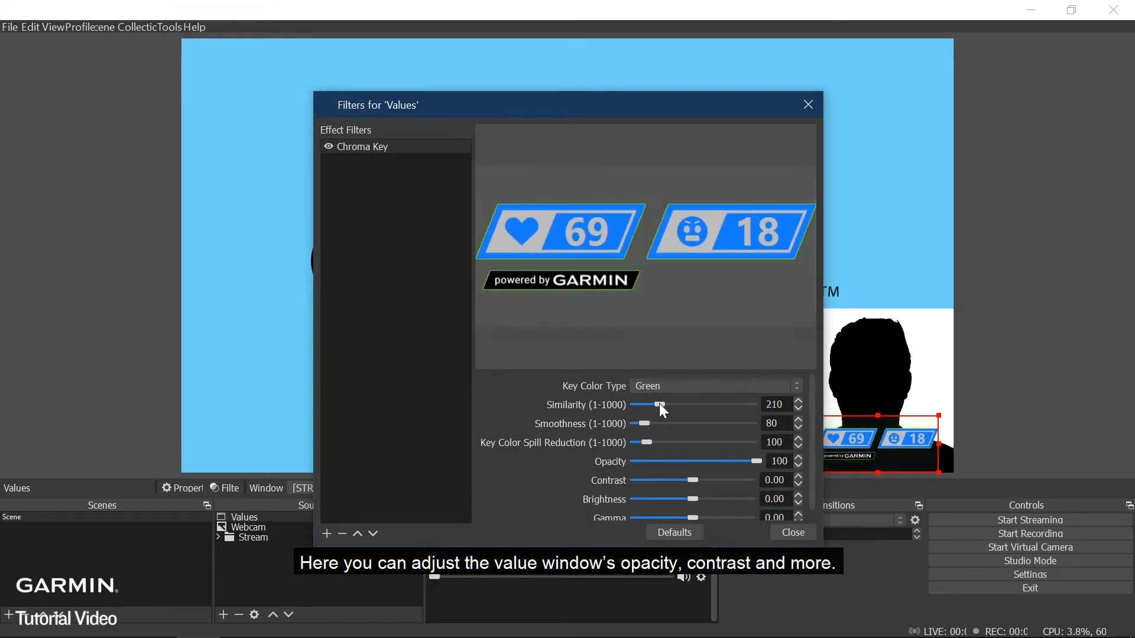
left_click_drag(656, 404, 660, 404)
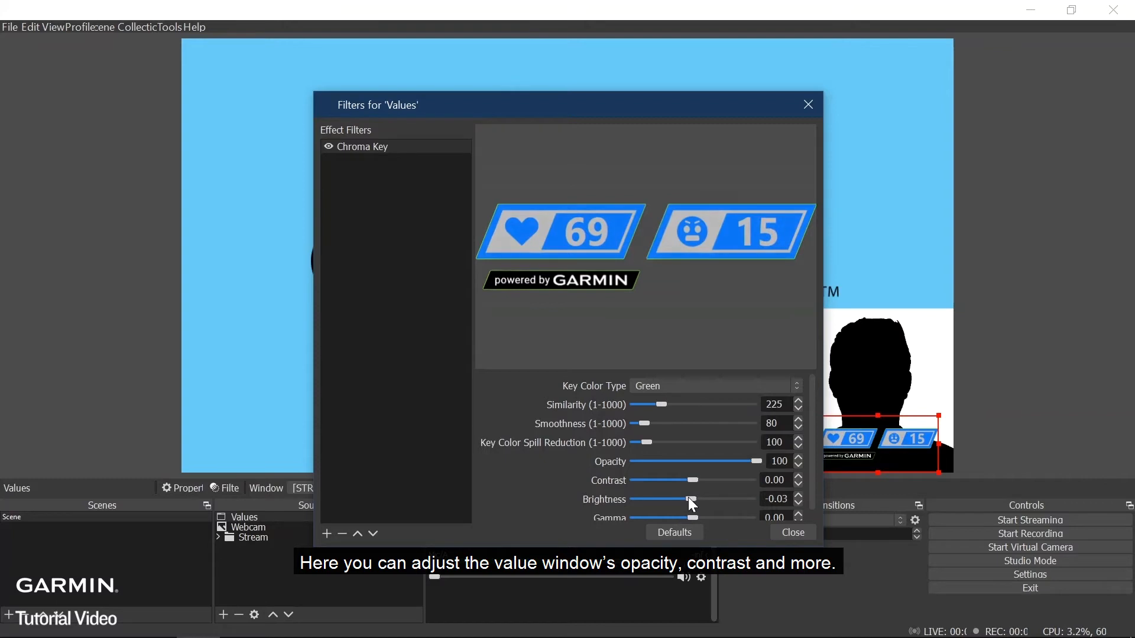
left_click_drag(690, 500, 686, 499)
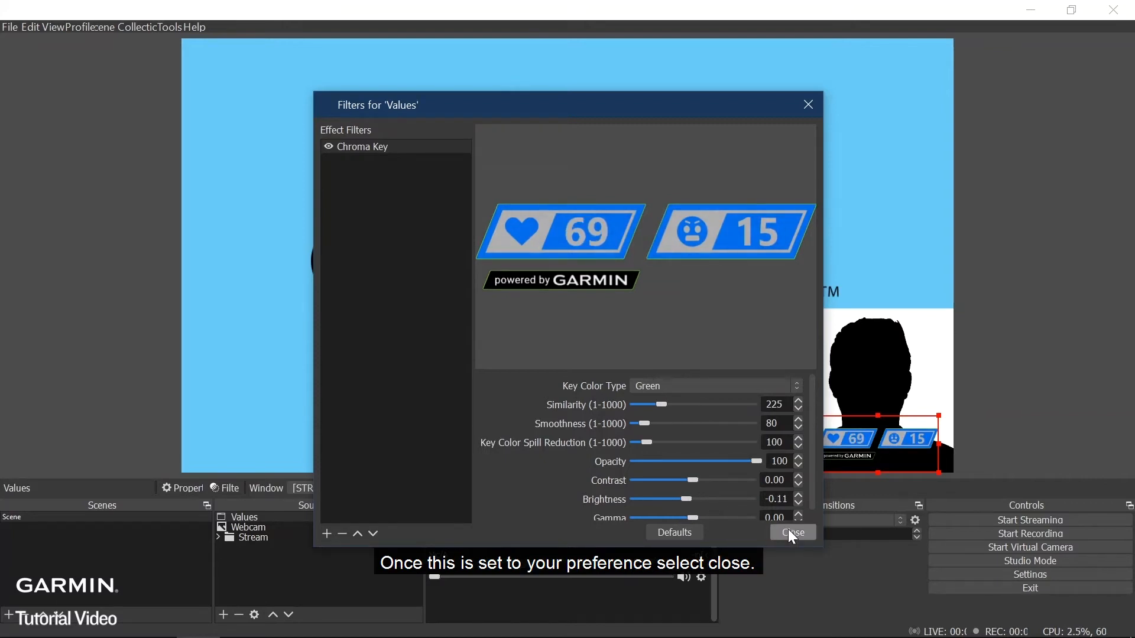
- Close the Values filters window
left_click(791, 533)
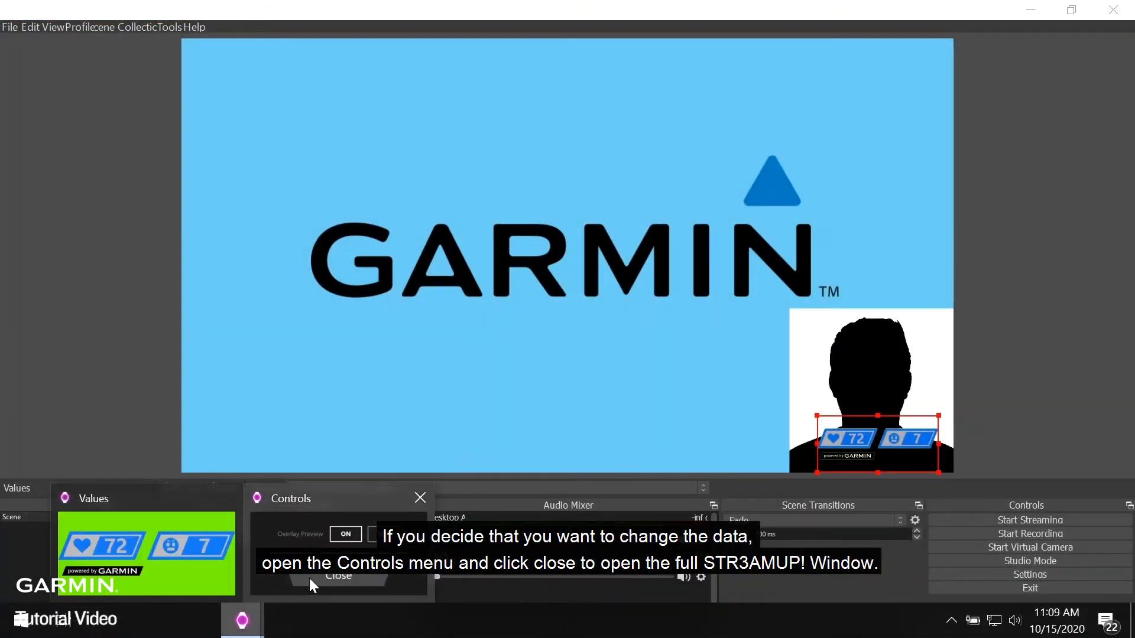
- Reopen the full STR3AMUP! window from Controls and cycle the text colour swatch
left_click(338, 575)
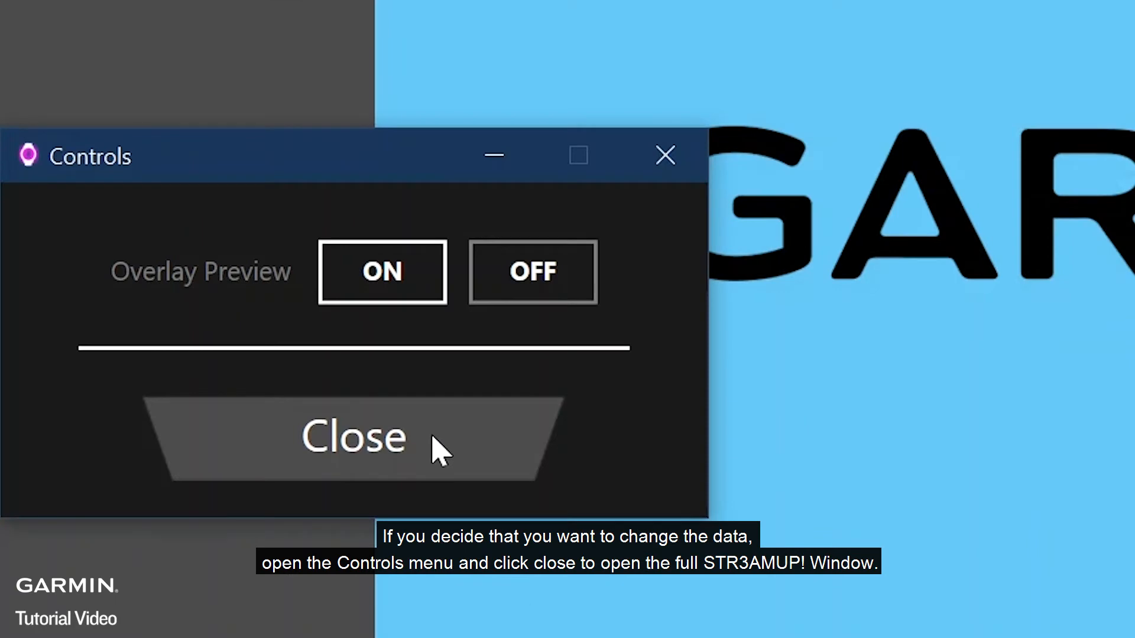
left_click(354, 436)
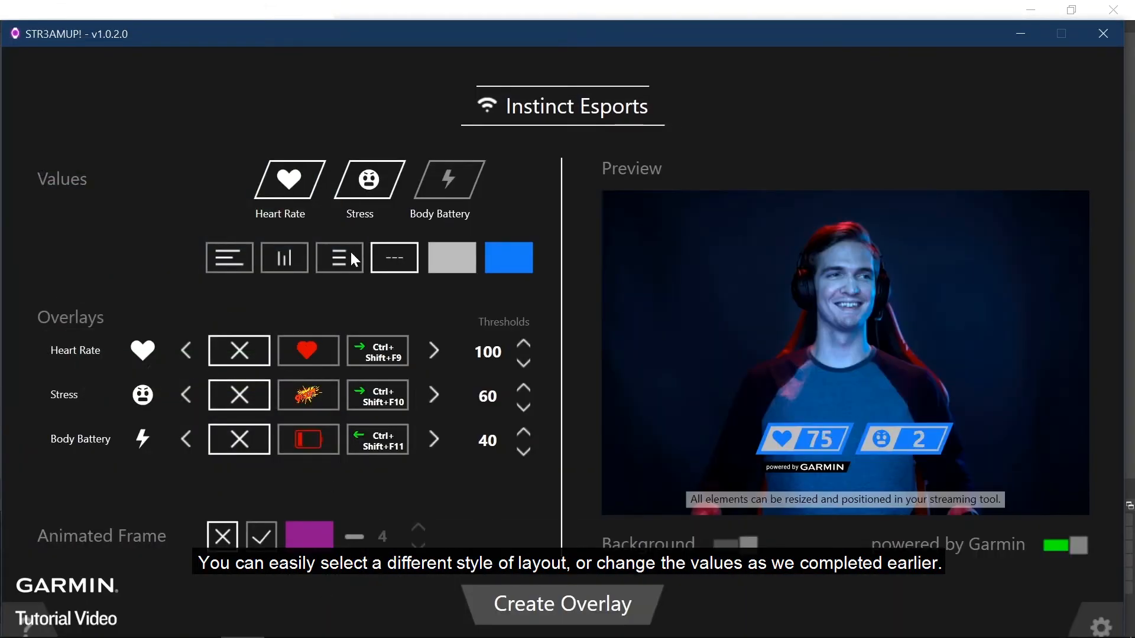
left_click(451, 258)
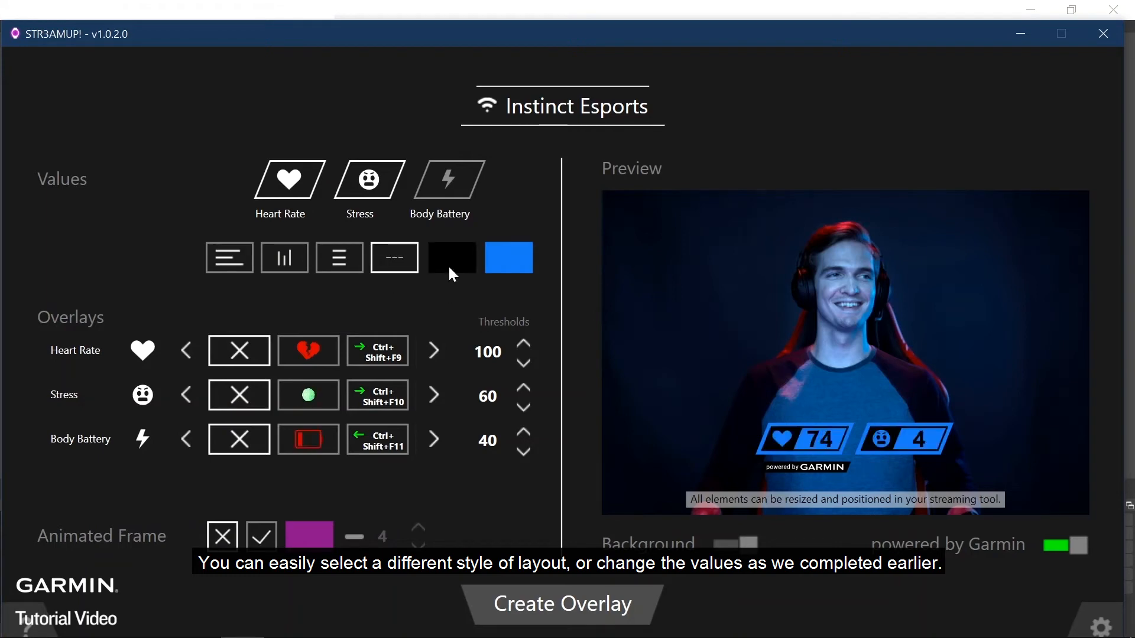
left_click(451, 257)
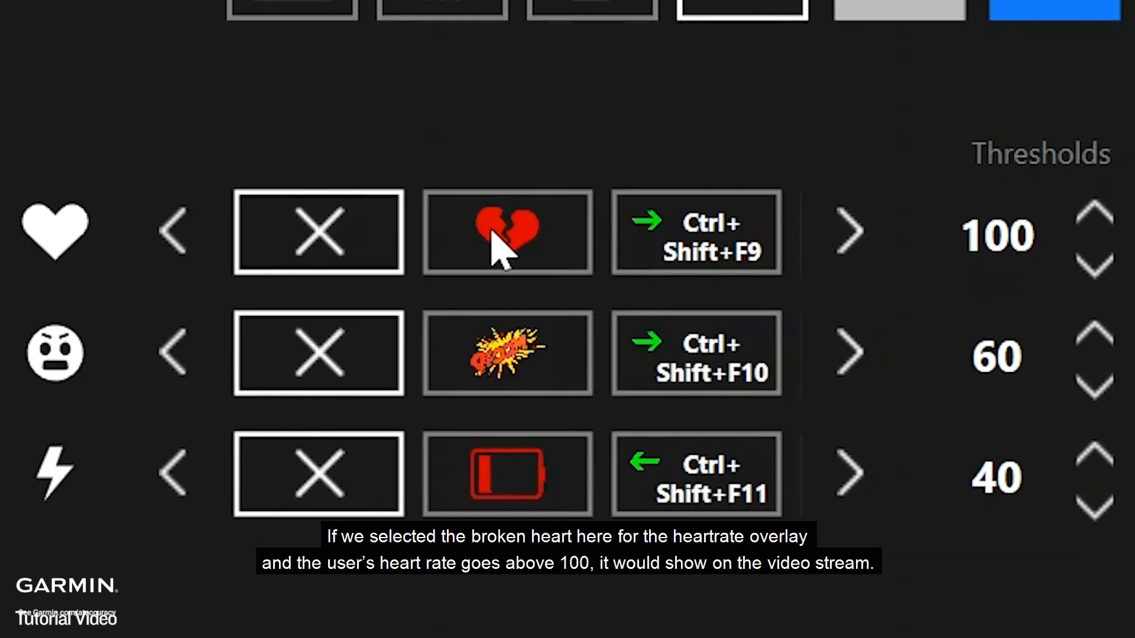
- Choose the broken-heart icon for heart rate and lower its threshold to 99
left_click(507, 231)
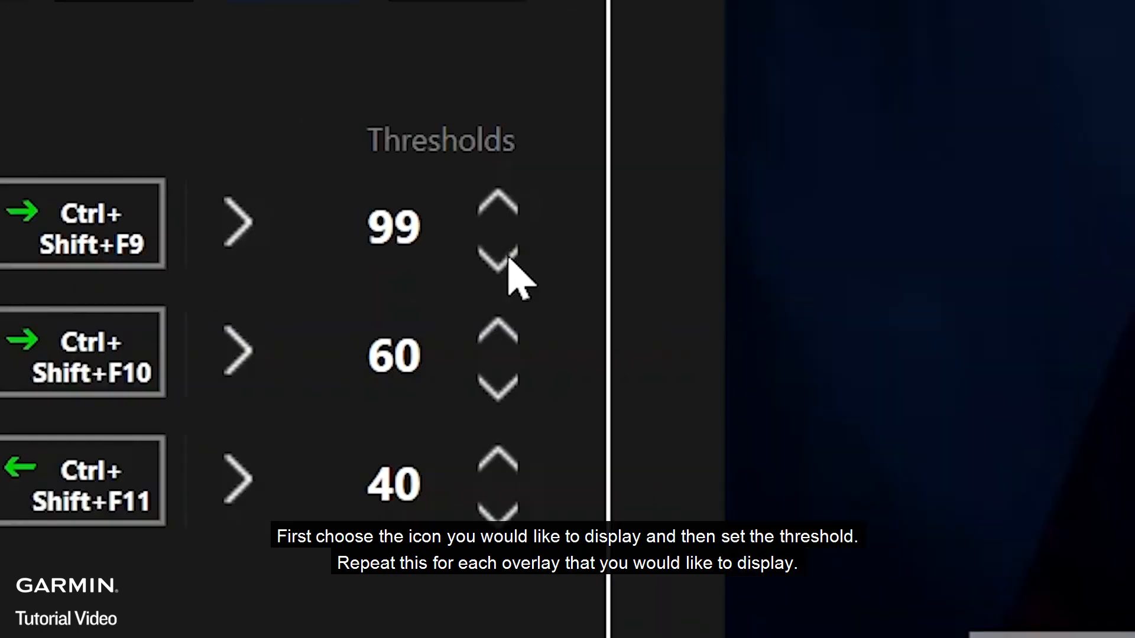
left_click(496, 261)
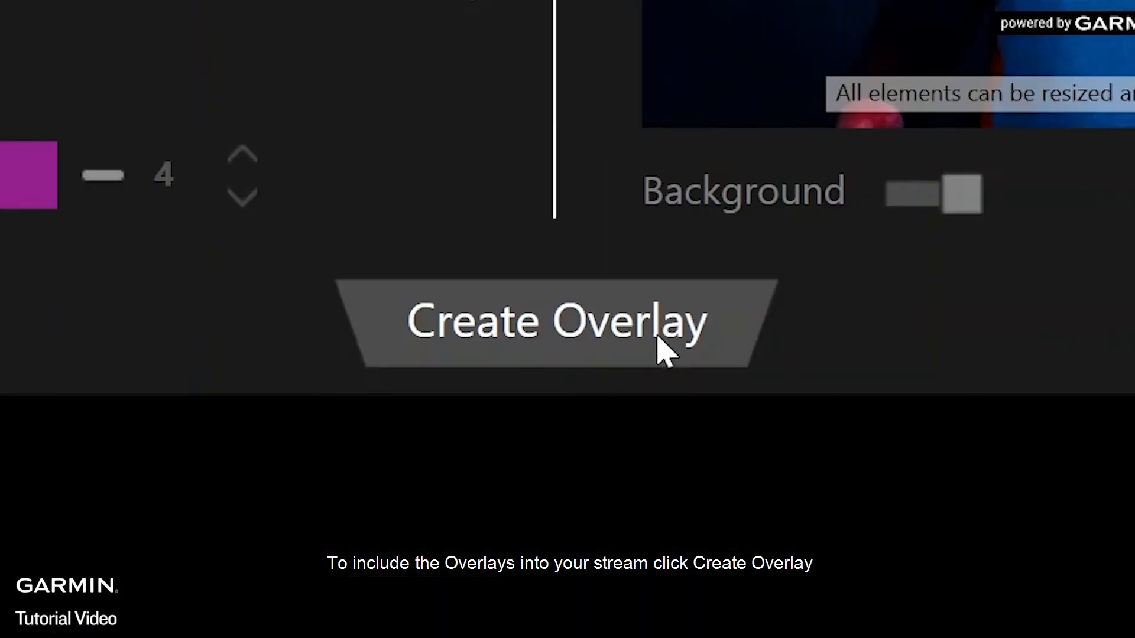
- Create the overlays so Values, Heart Rate and Controls windows appear
left_click(558, 320)
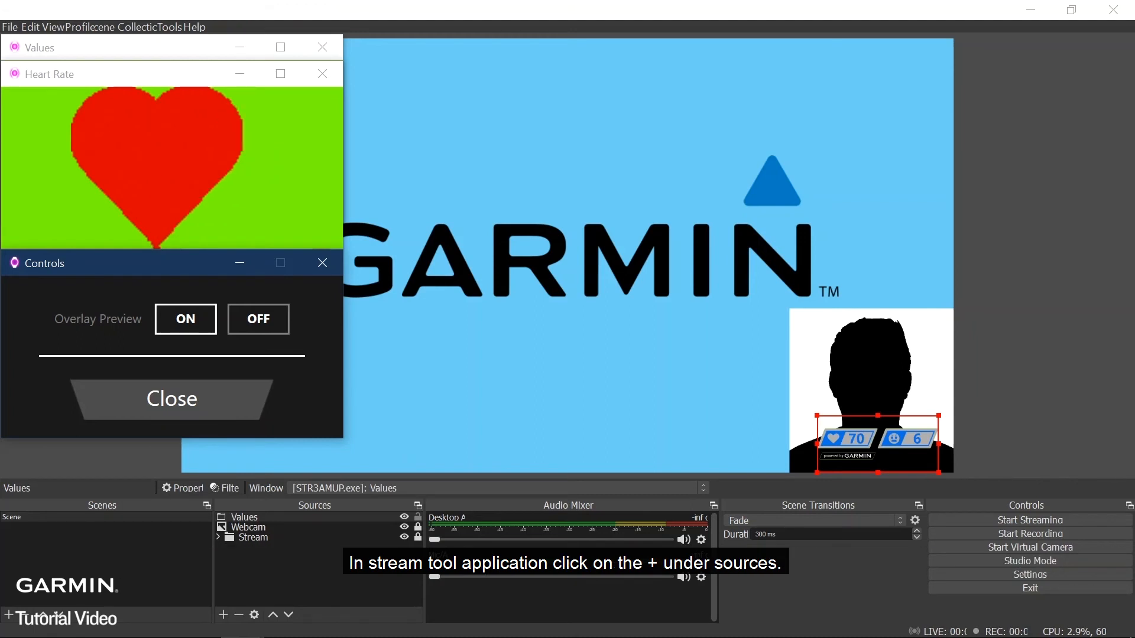
- Add a Window Capture source 'Heart Rate' capturing the STR3AMUP! Heart Rate window
left_click(224, 615)
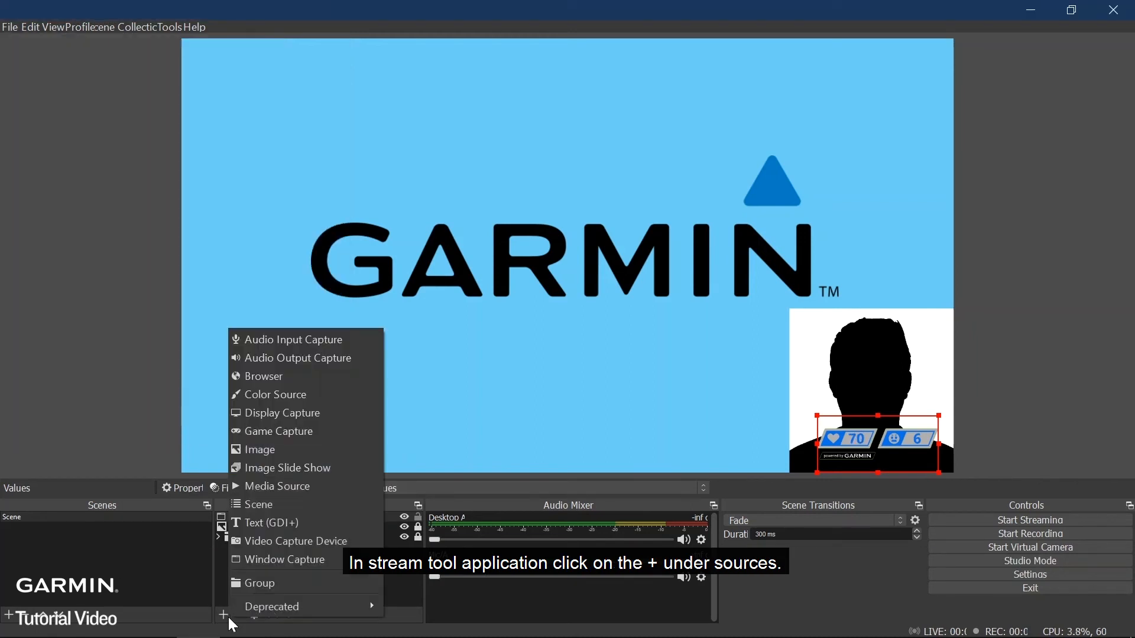
left_click(284, 560)
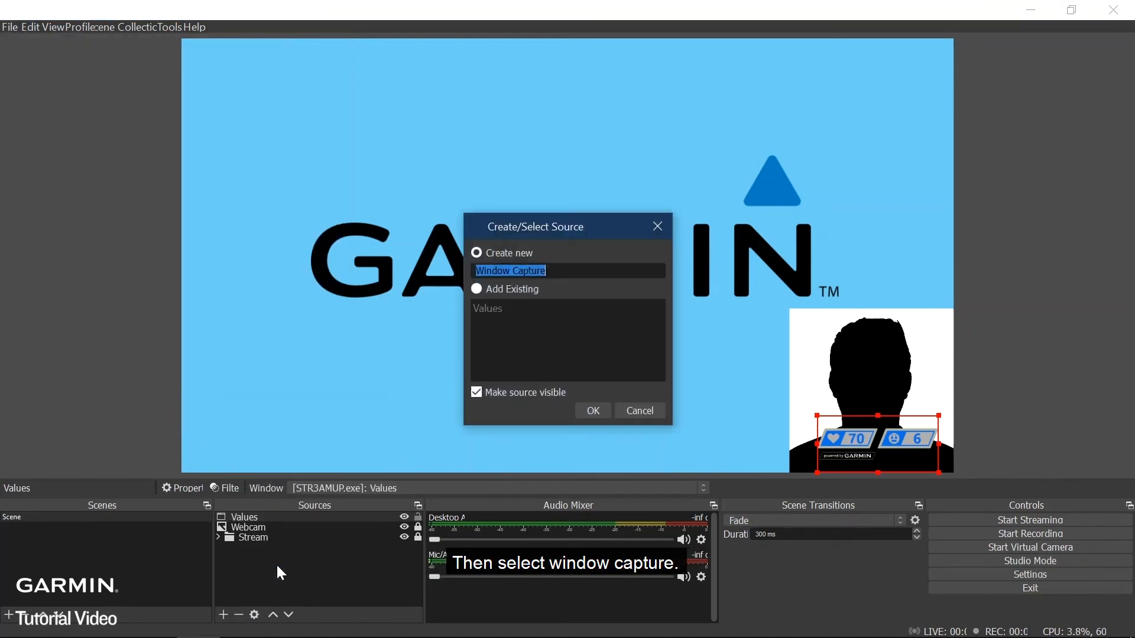
type("Heart Rate")
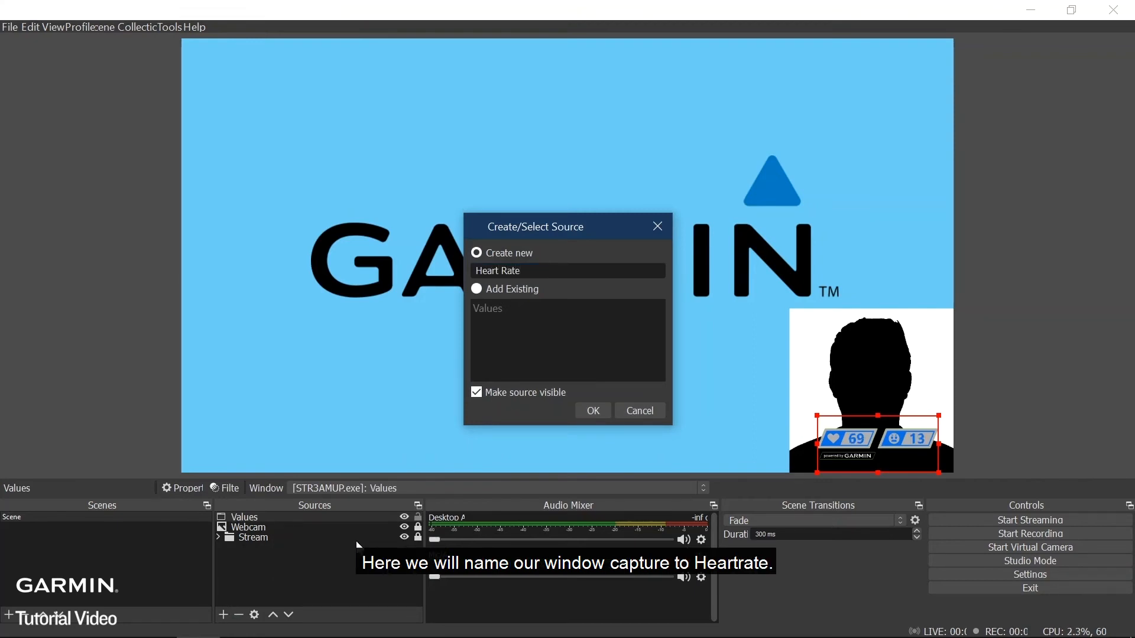
left_click(592, 410)
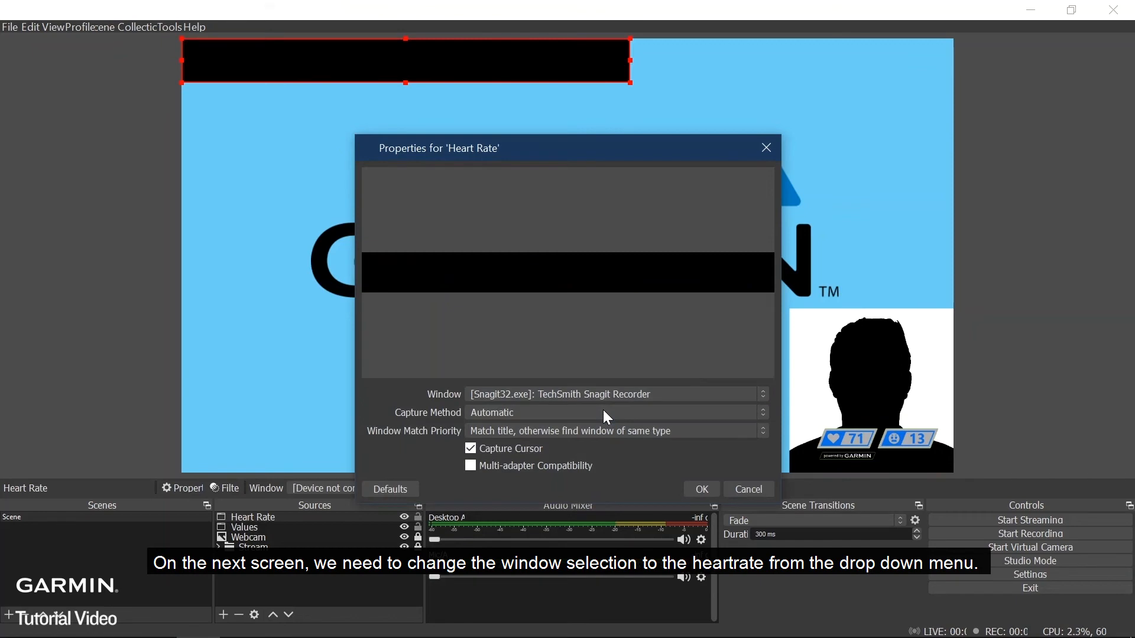
left_click(762, 393)
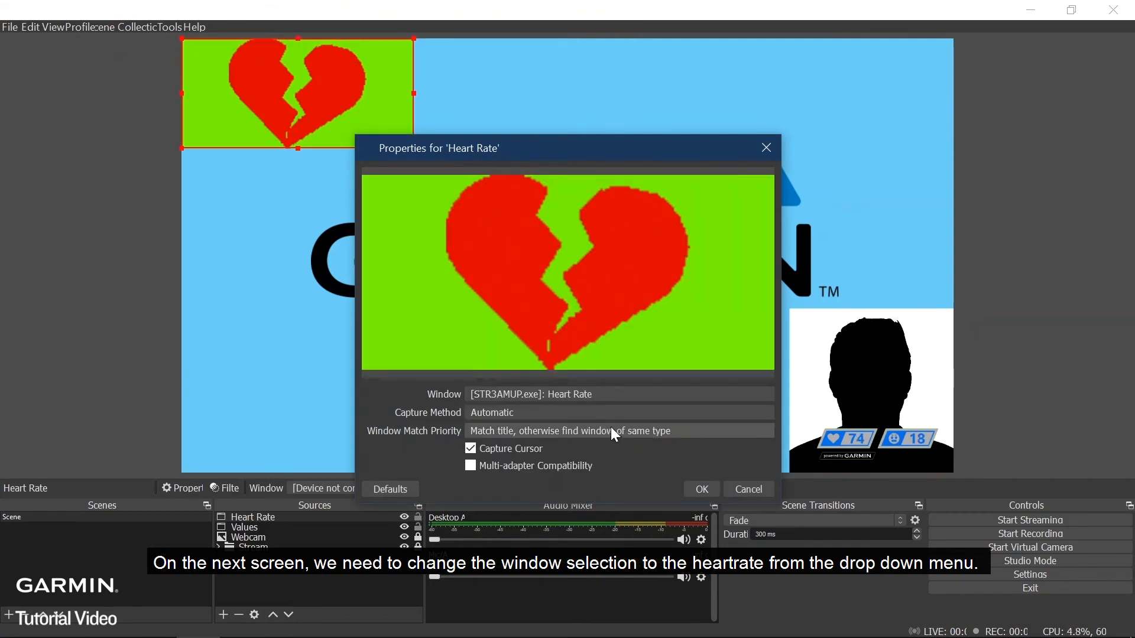
- Set Window Match Priority to 'Window title must match' and confirm
left_click(619, 431)
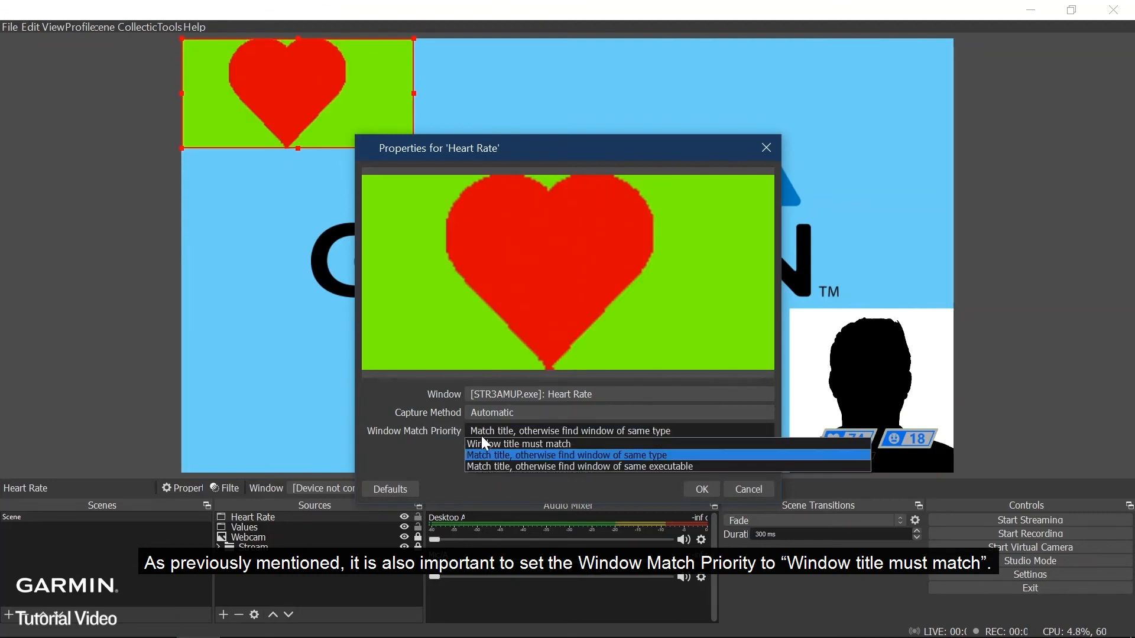
left_click(519, 444)
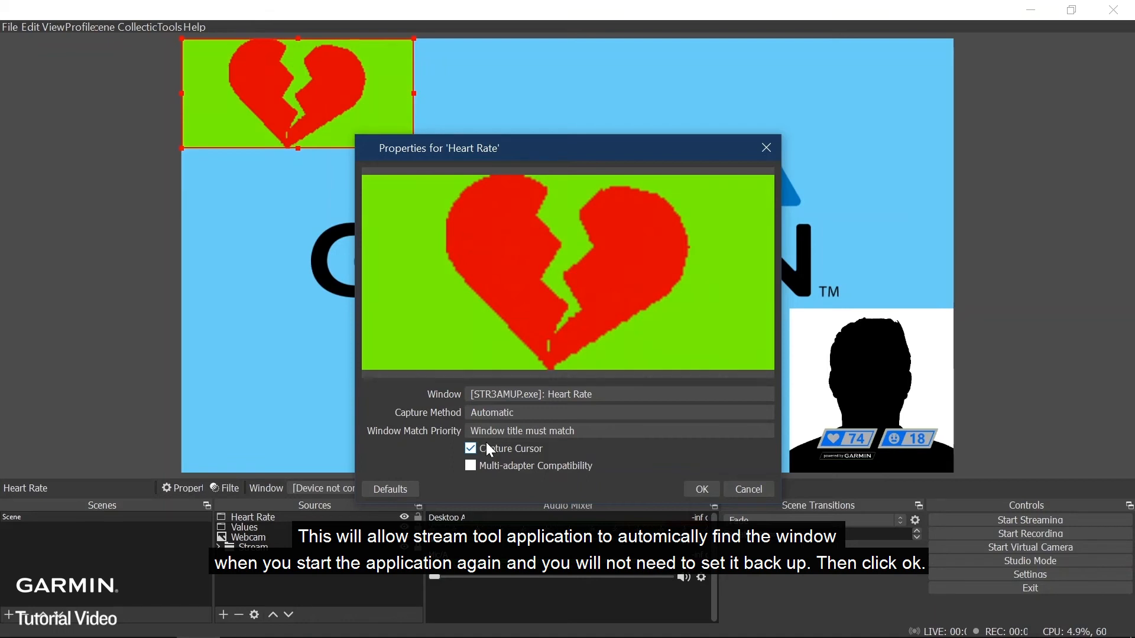
left_click(699, 489)
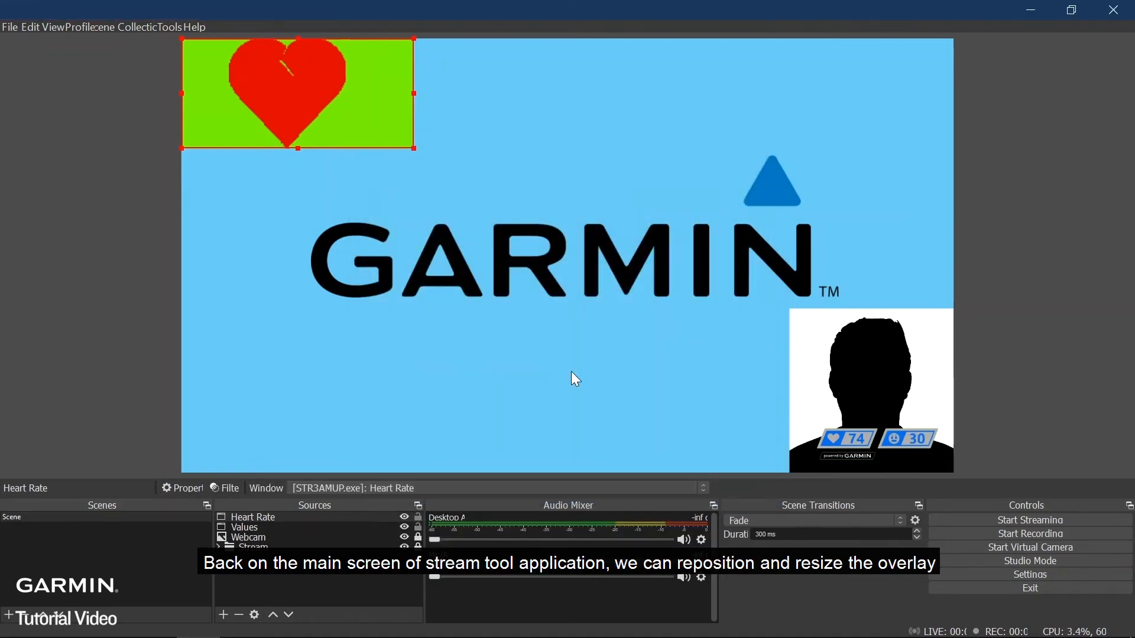
- Resize the Heart Rate capture small and position it on the webcam image's top right
left_click_drag(413, 148, 318, 101)
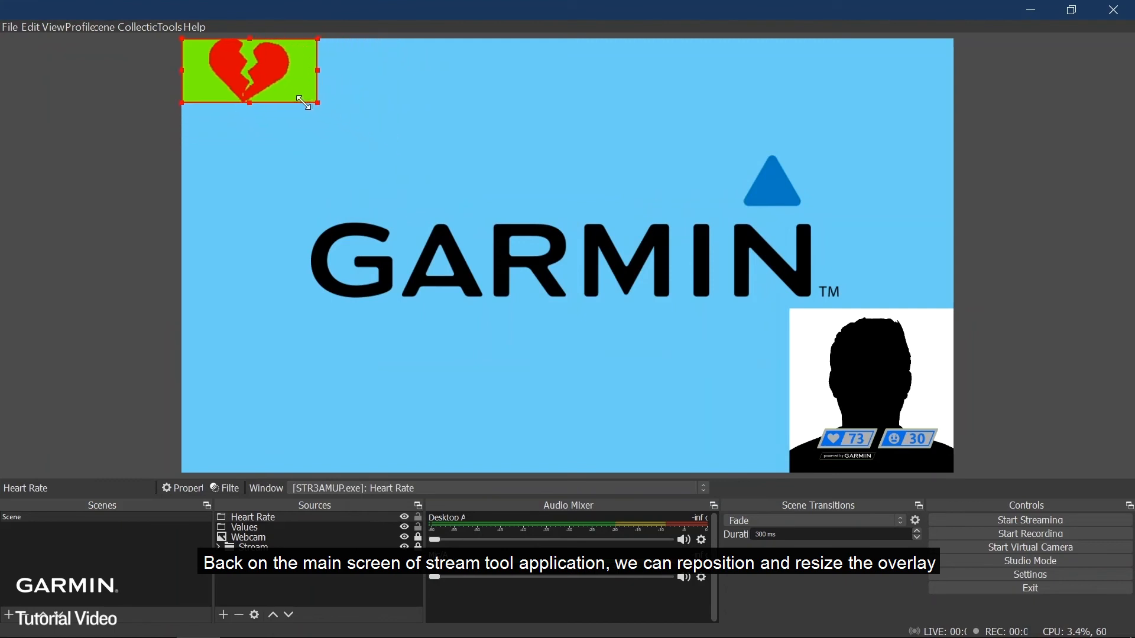
left_click_drag(249, 71, 899, 332)
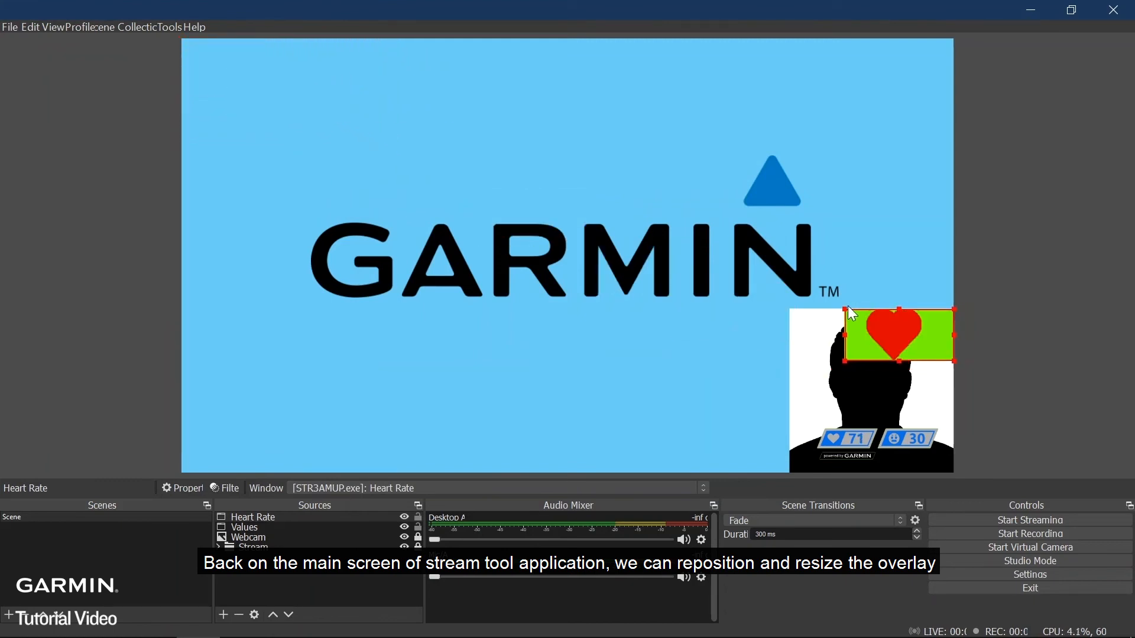
left_click_drag(897, 335, 910, 341)
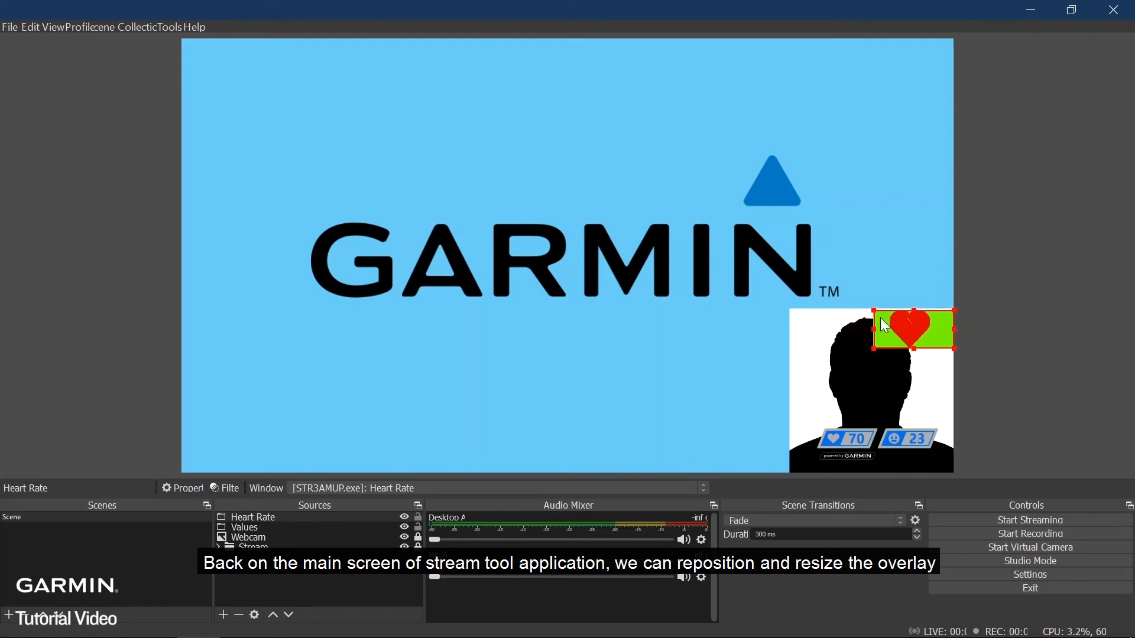
left_click_drag(913, 330, 925, 327)
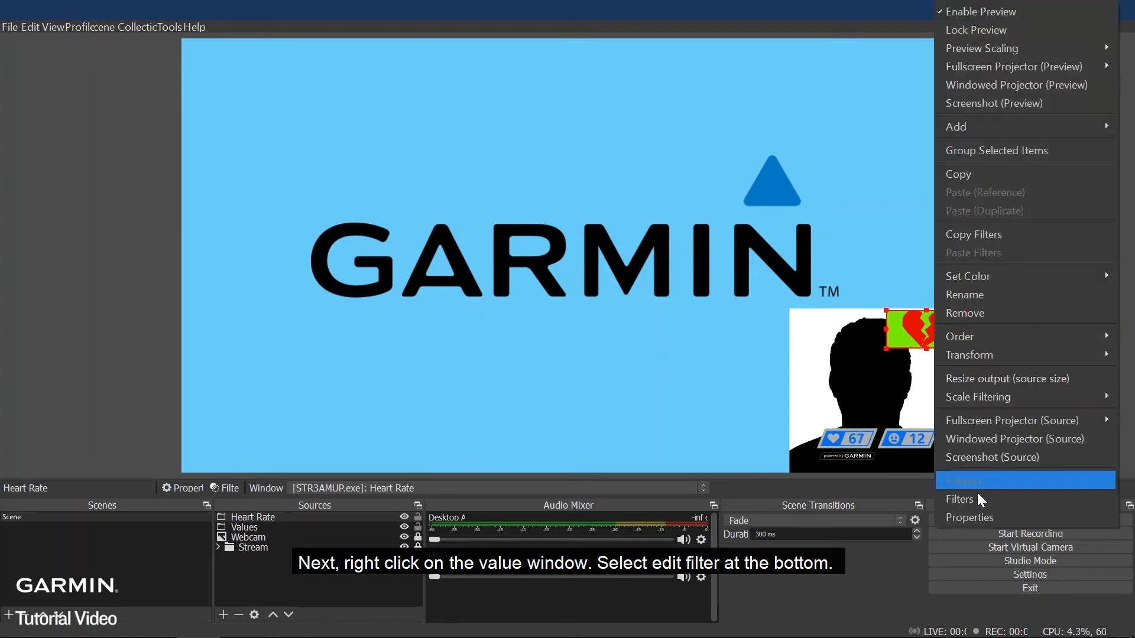
- Add a Chroma Key filter to the Heart Rate source to remove its green background
left_click(957, 499)
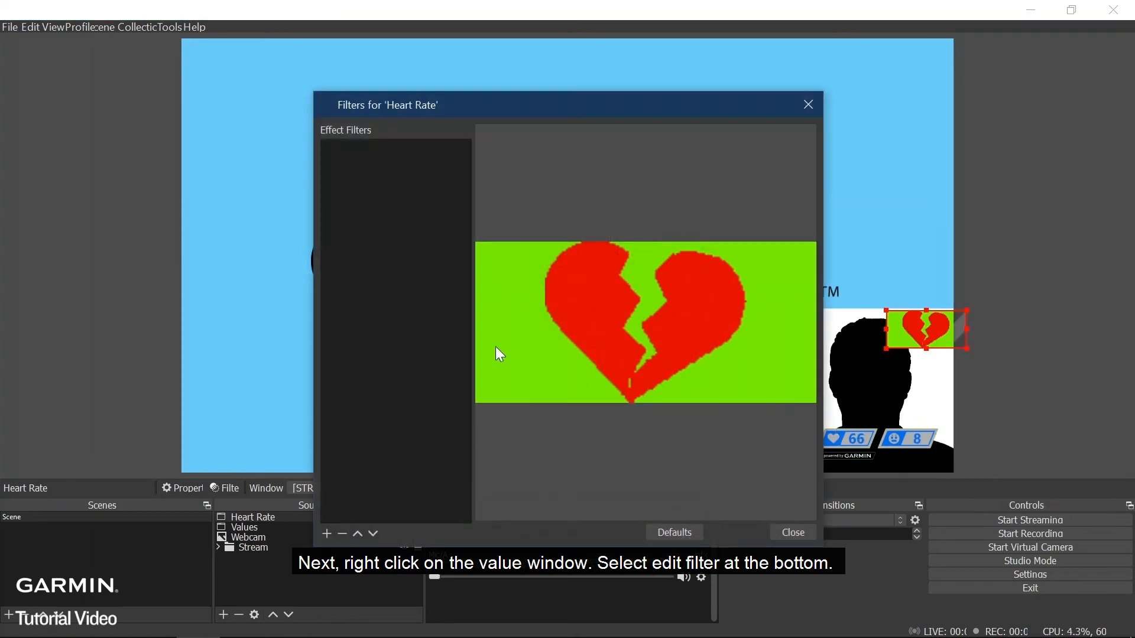
left_click(326, 534)
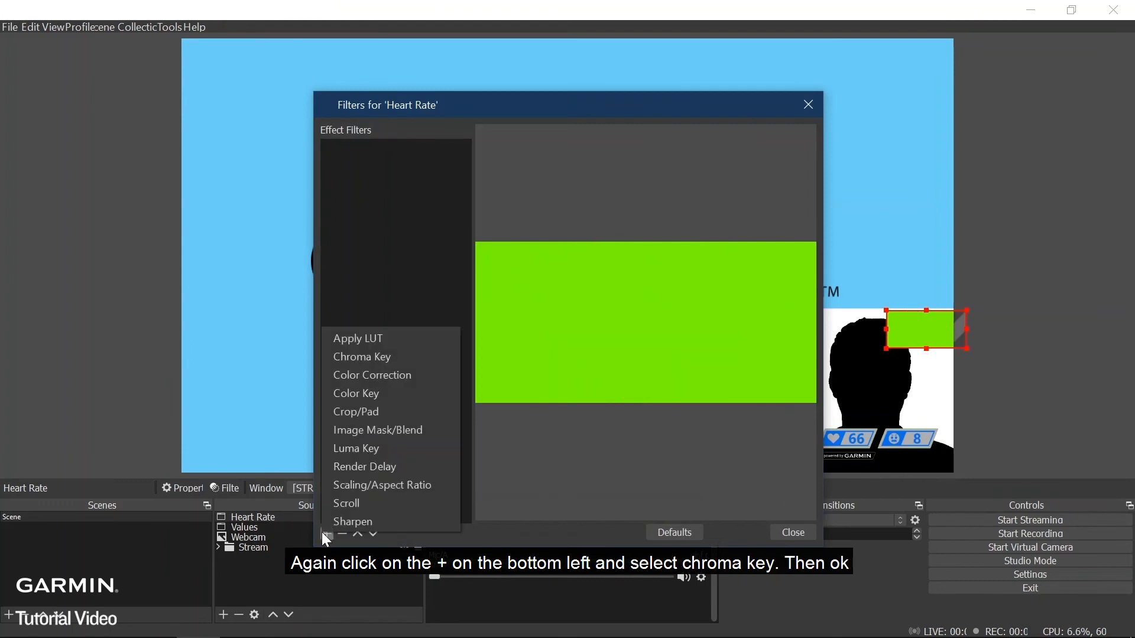
left_click(362, 356)
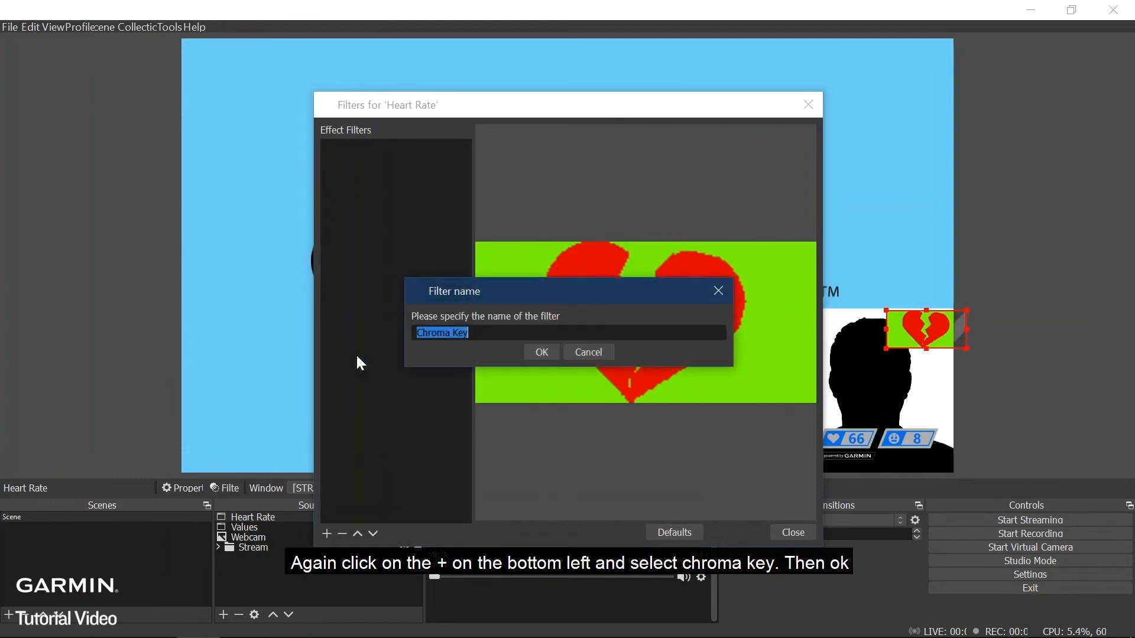
left_click(540, 352)
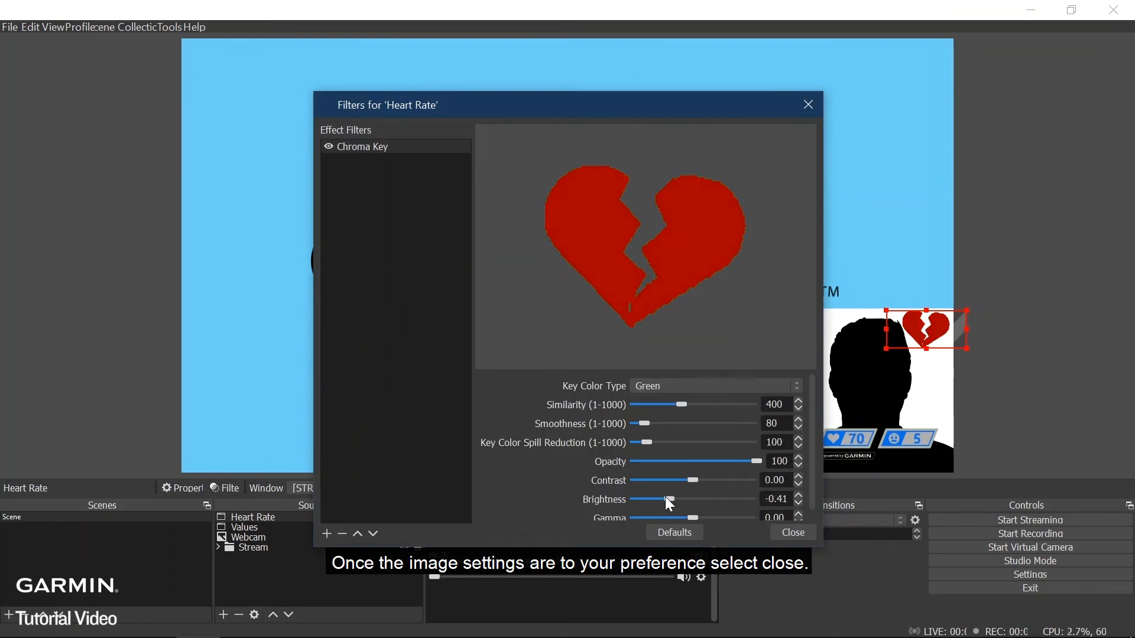
left_click(790, 532)
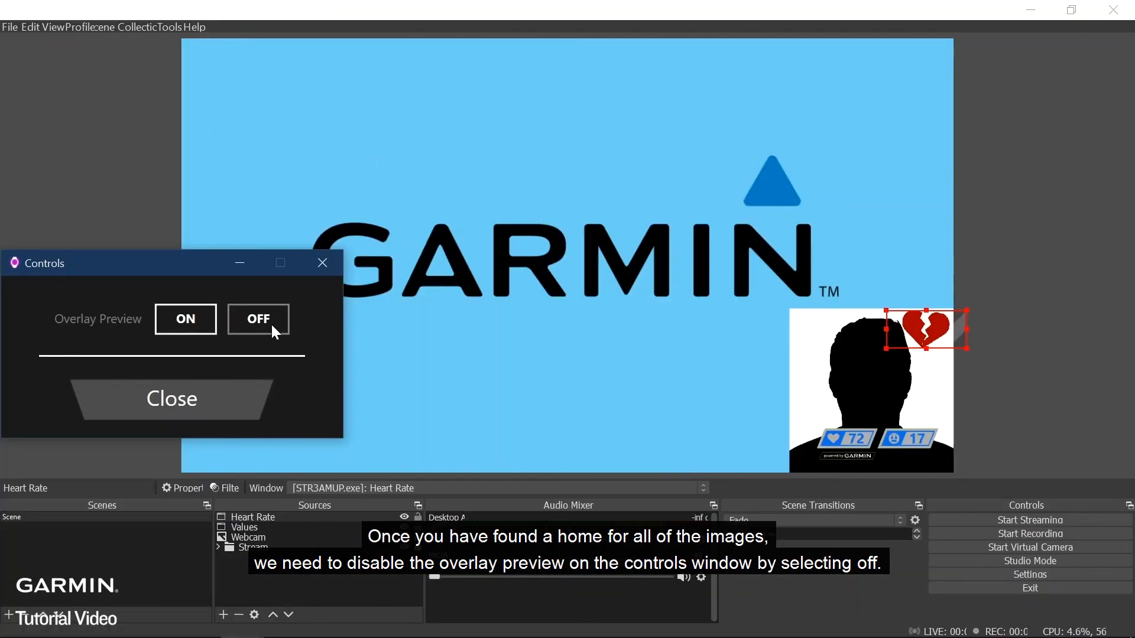
left_click(257, 319)
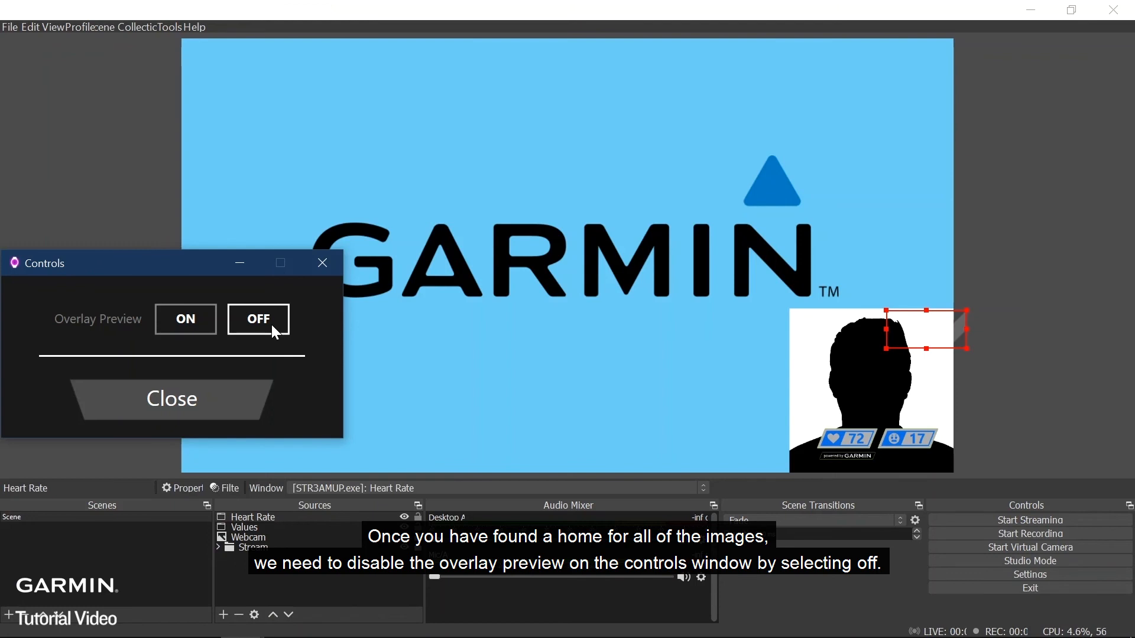
left_click(184, 320)
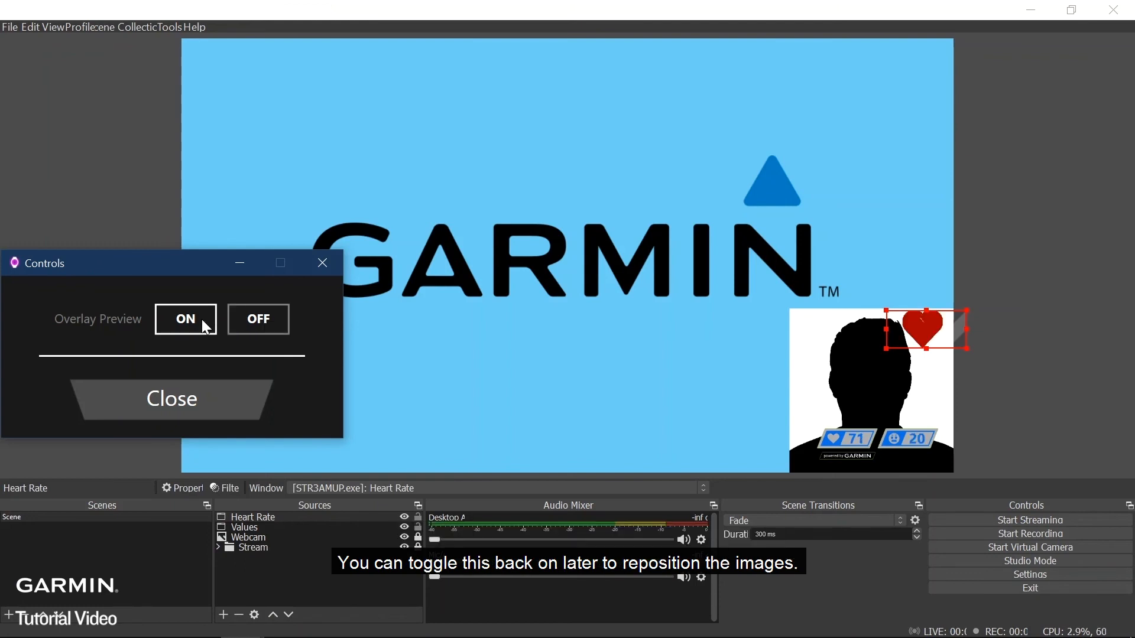
left_click(258, 319)
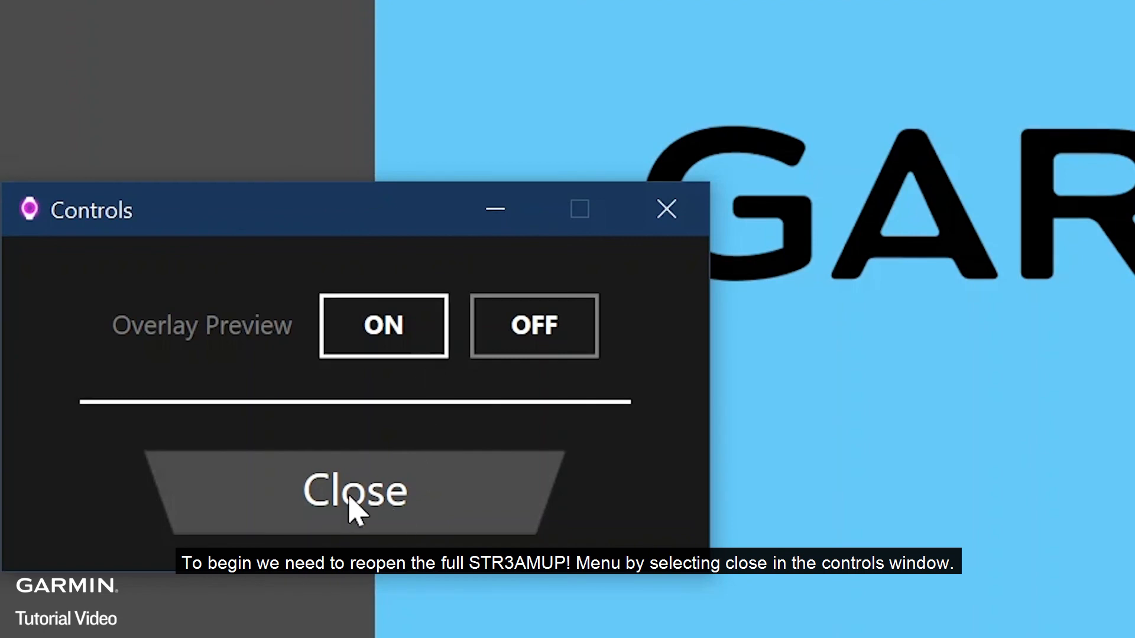
- Turn on the Animated Frame in yellow at thickness 6 and create its overlay window
left_click(354, 489)
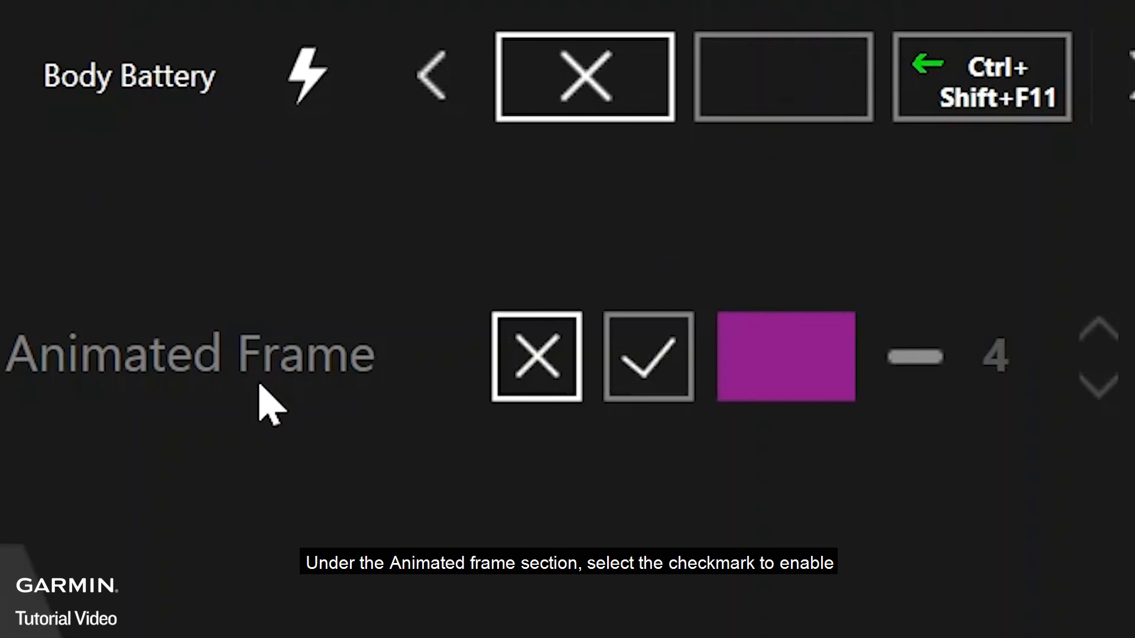
left_click(646, 355)
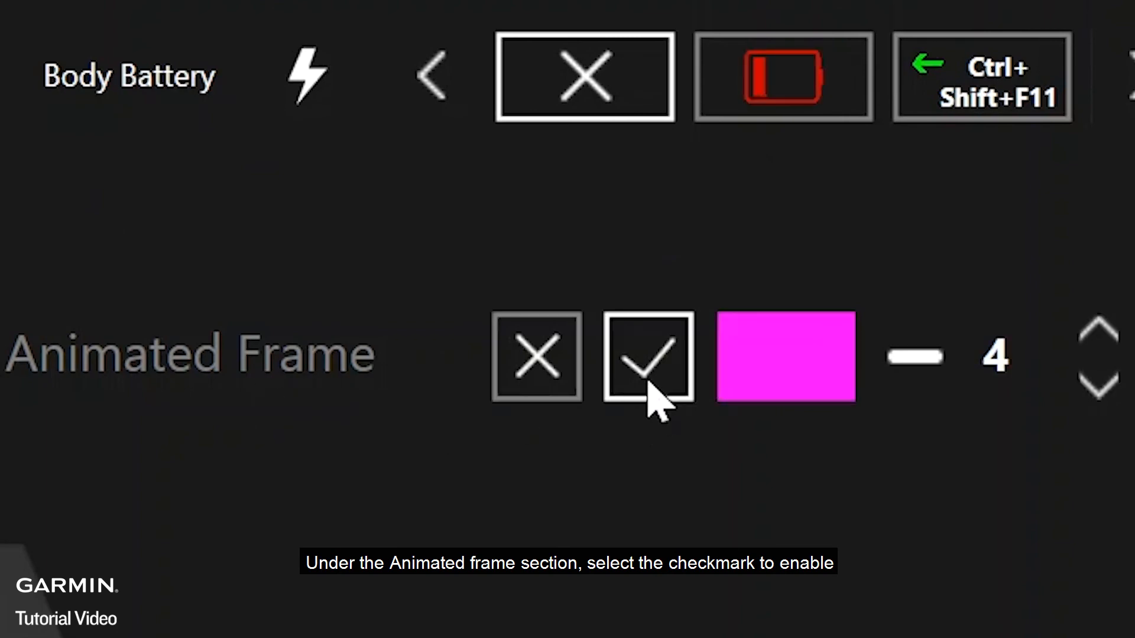
left_click(647, 356)
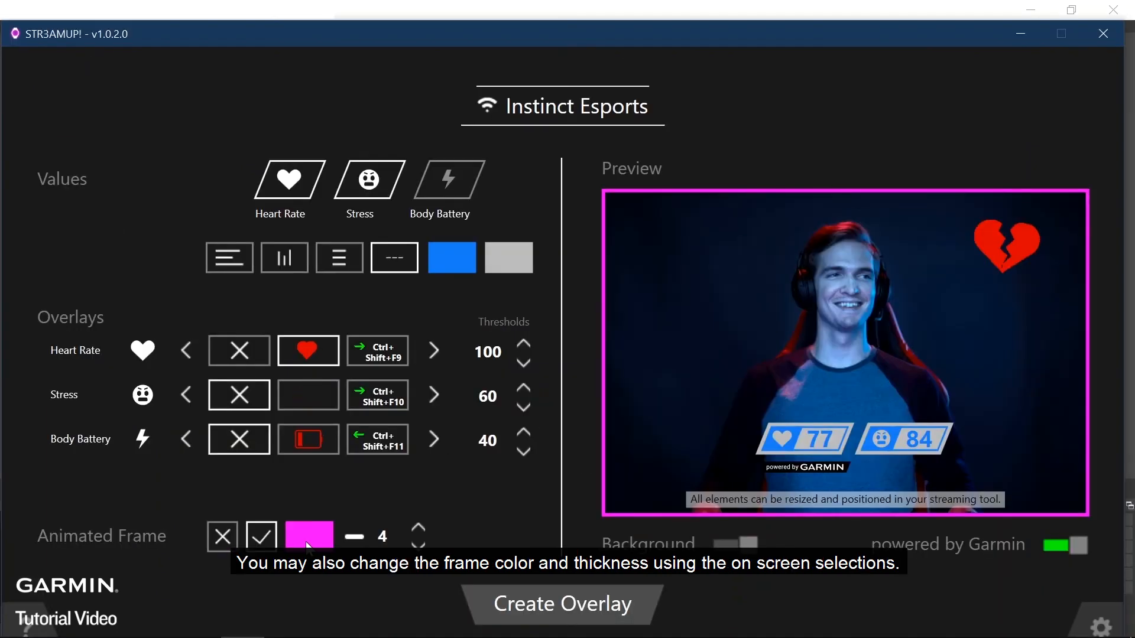
left_click(309, 535)
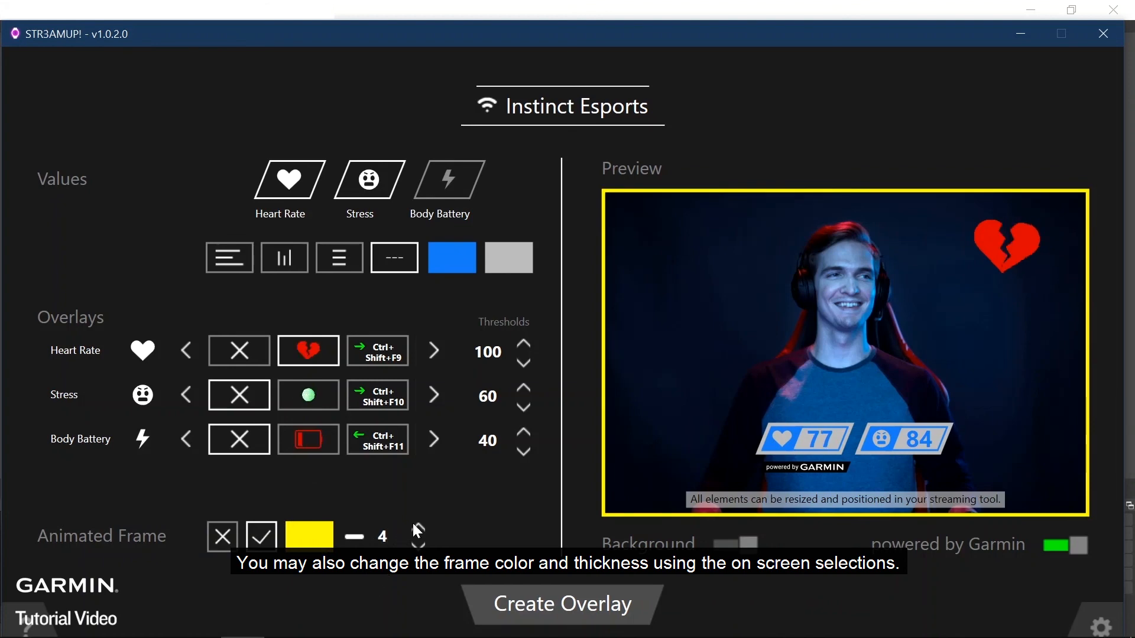
left_click(419, 531)
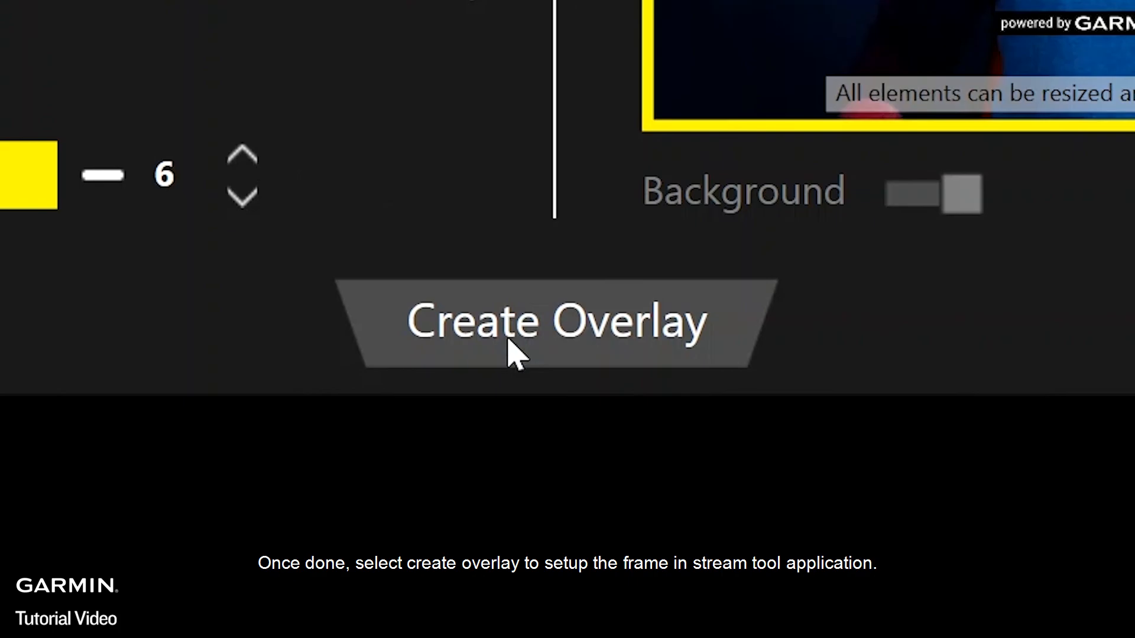
left_click(557, 321)
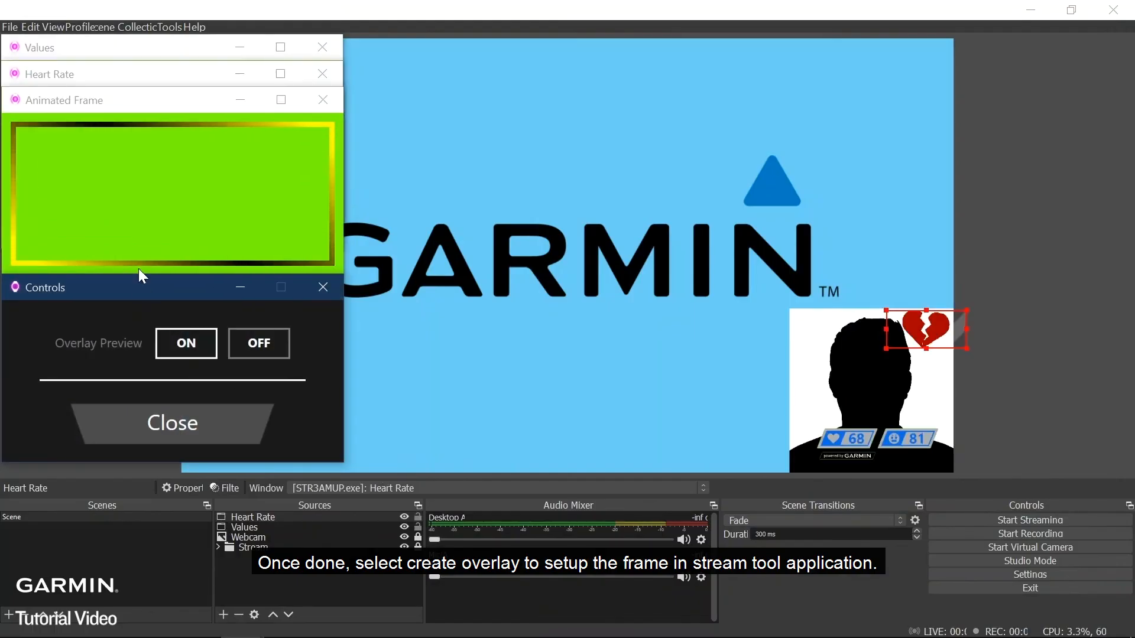